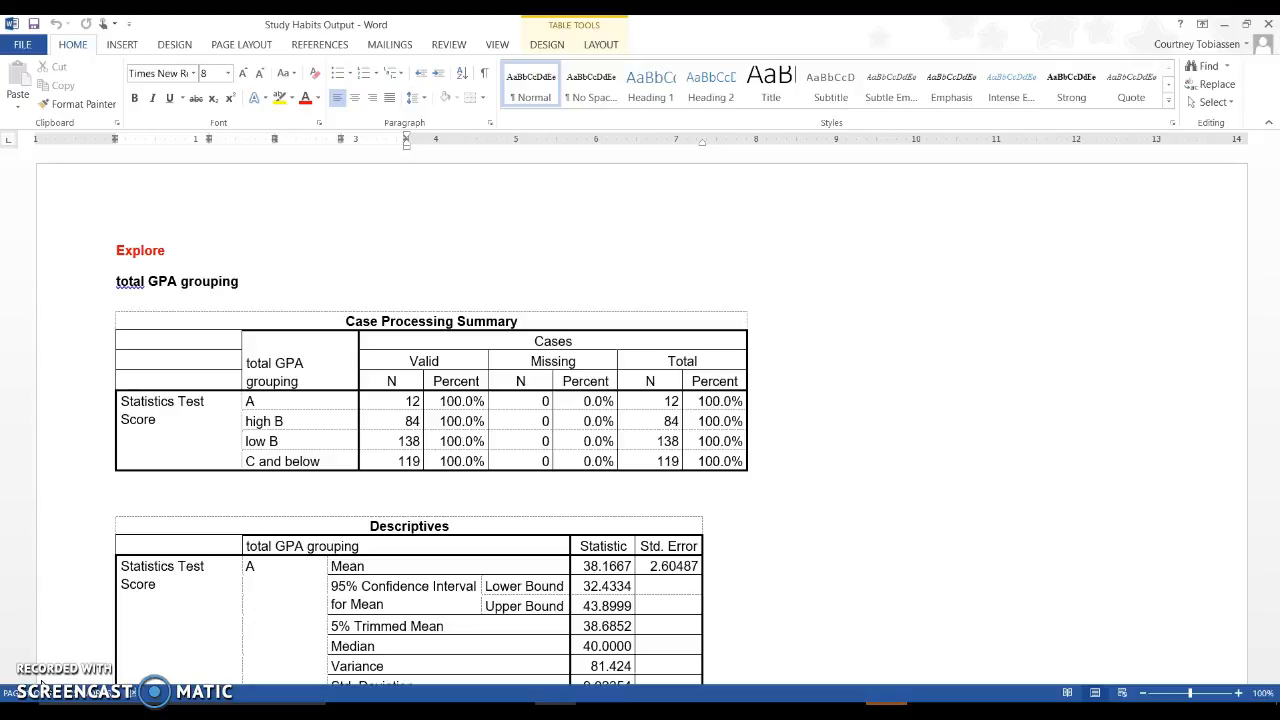
pyautogui.moveTo(42, 684)
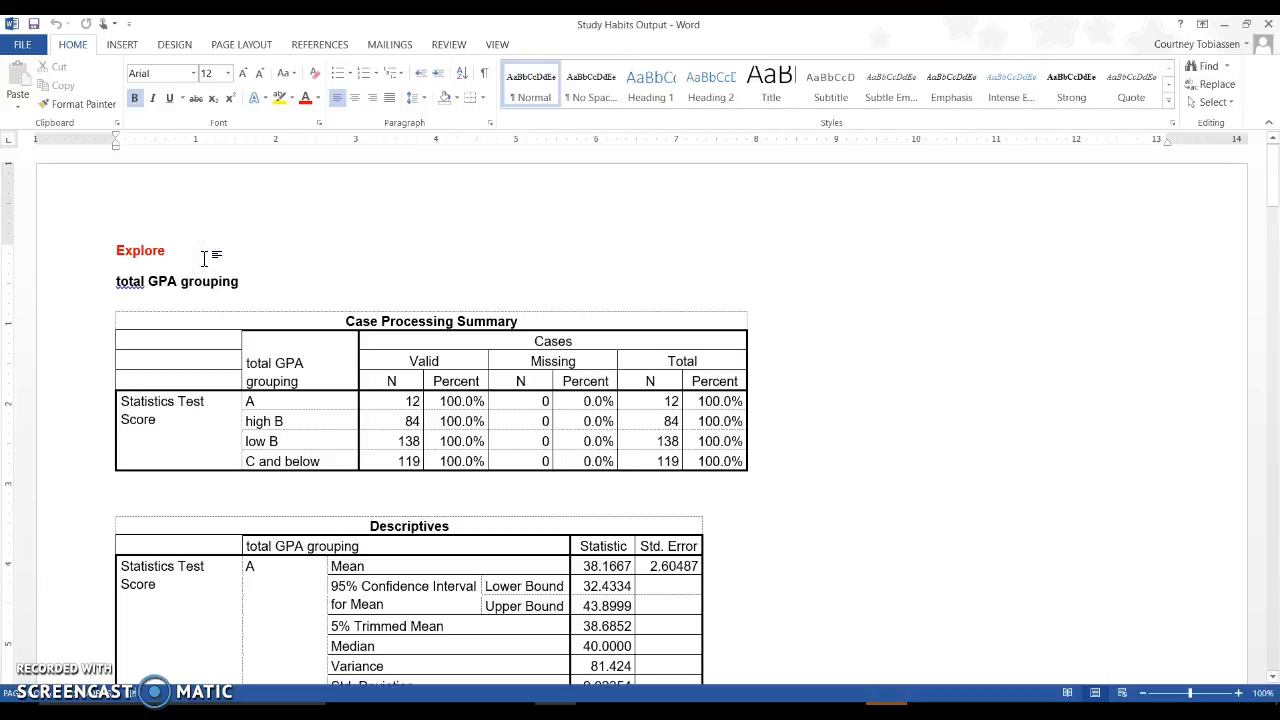
# Step: Colour group A's mean and std. deviation 9.02354 red and highlight its skewness -.996 yellow
pyautogui.click(170, 250)
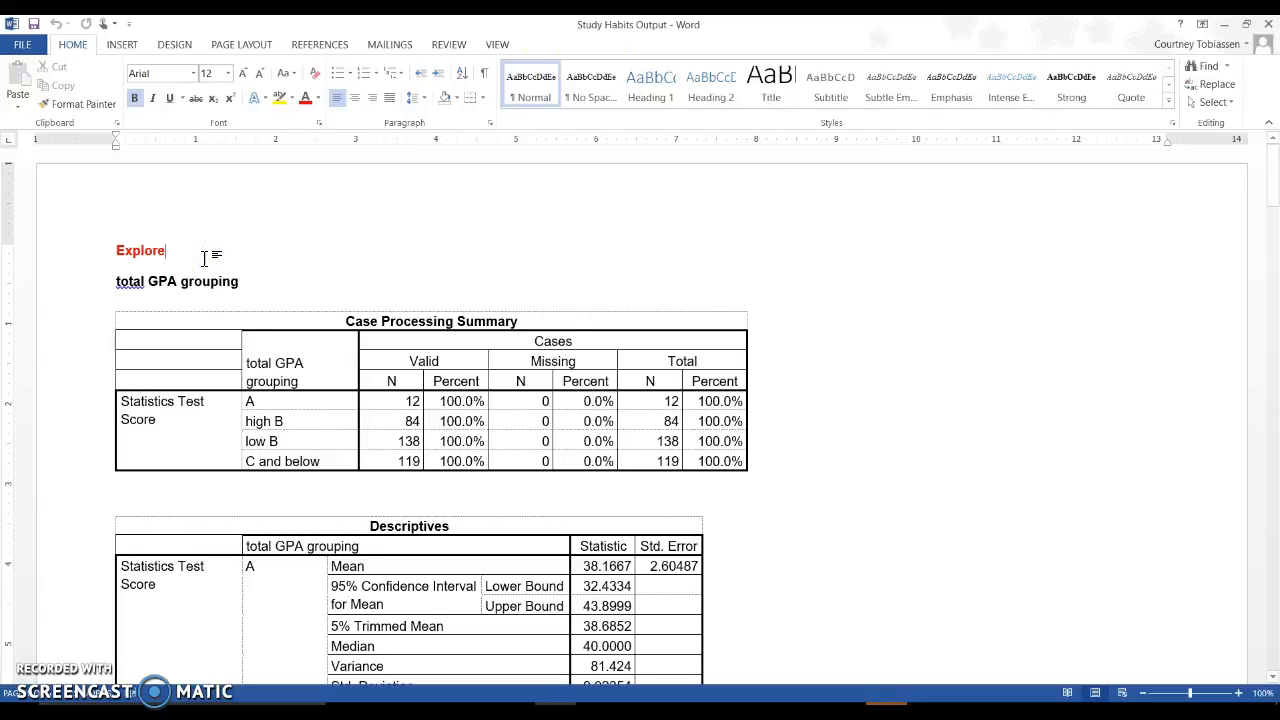
pyautogui.scroll(-3)
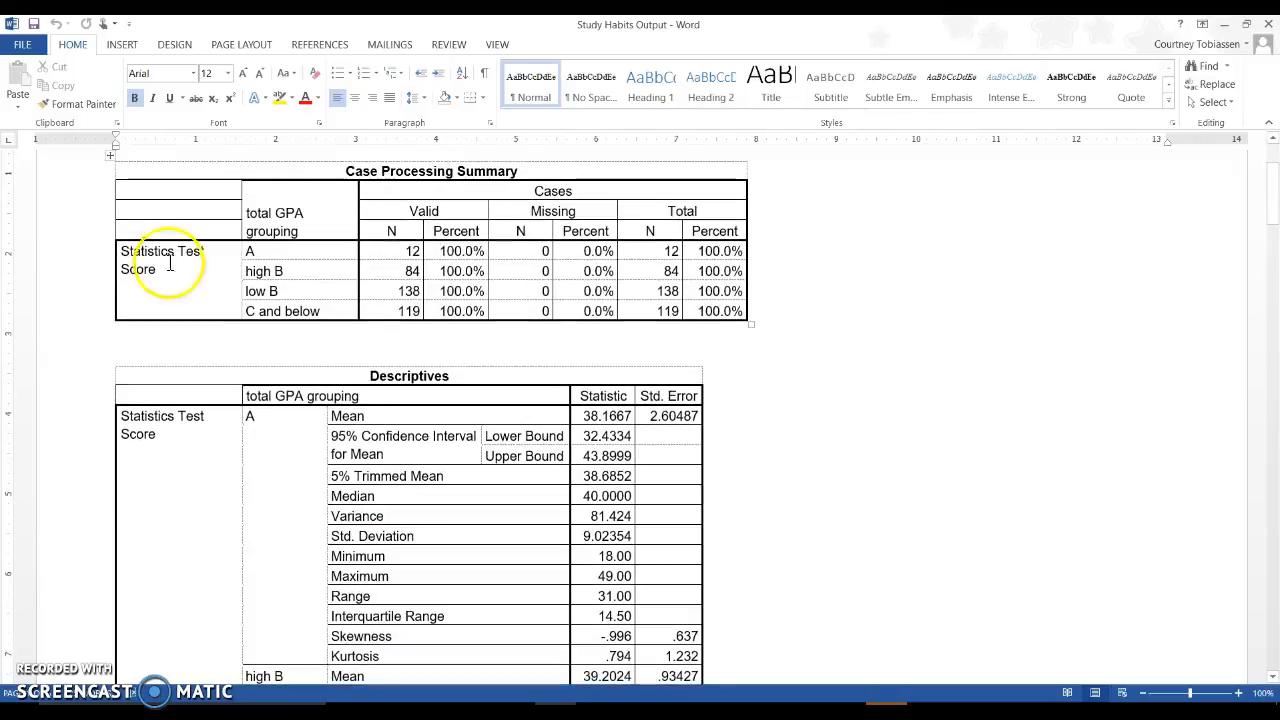
pyautogui.click(160, 258)
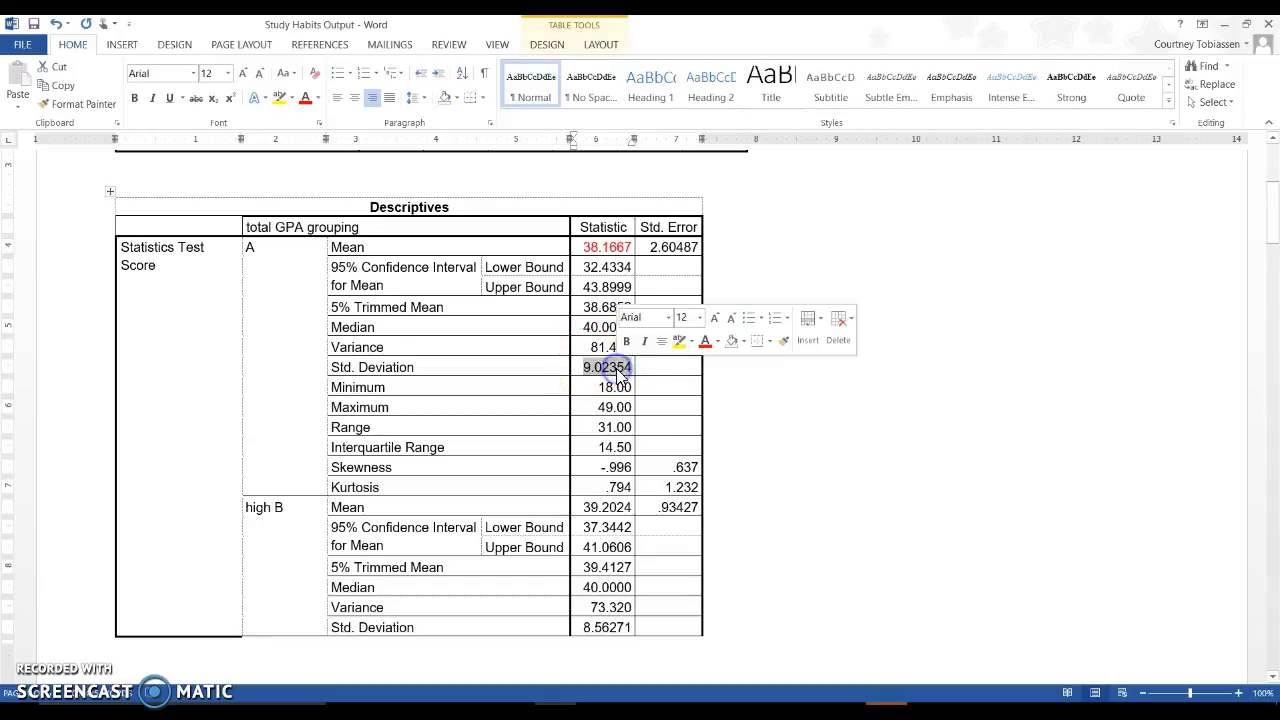
pyautogui.click(704, 342)
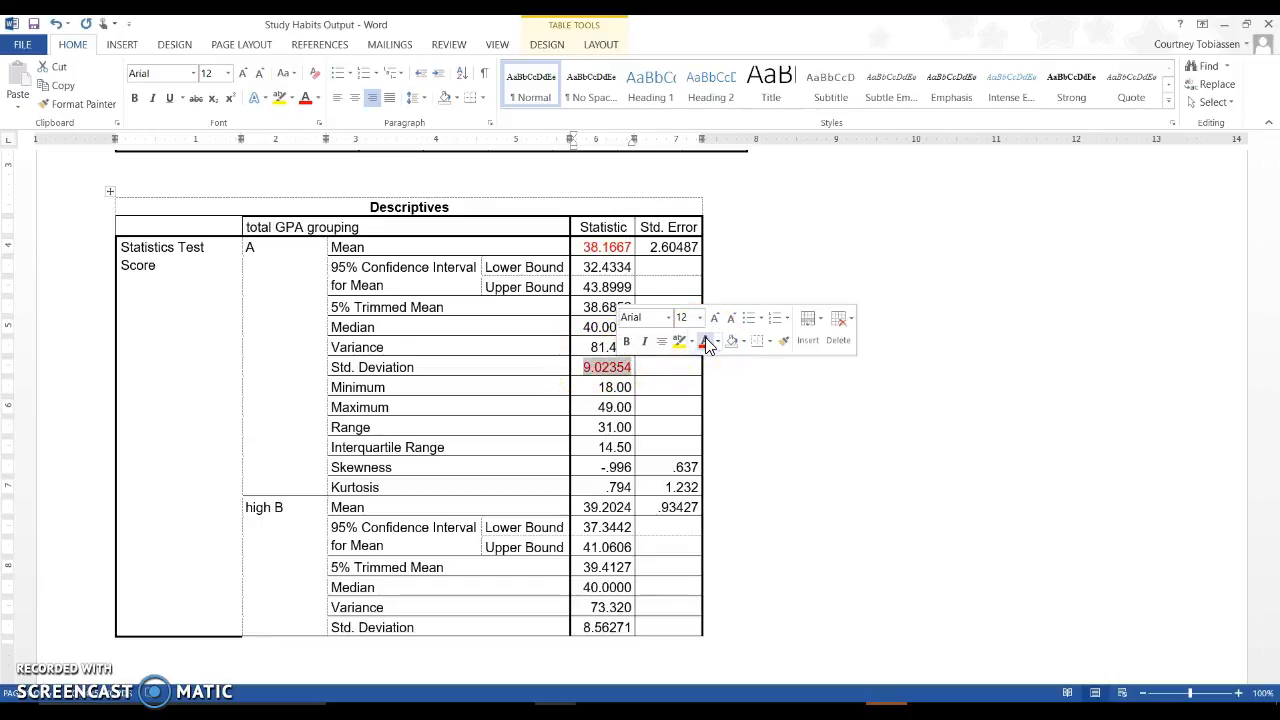
pyautogui.click(338, 468)
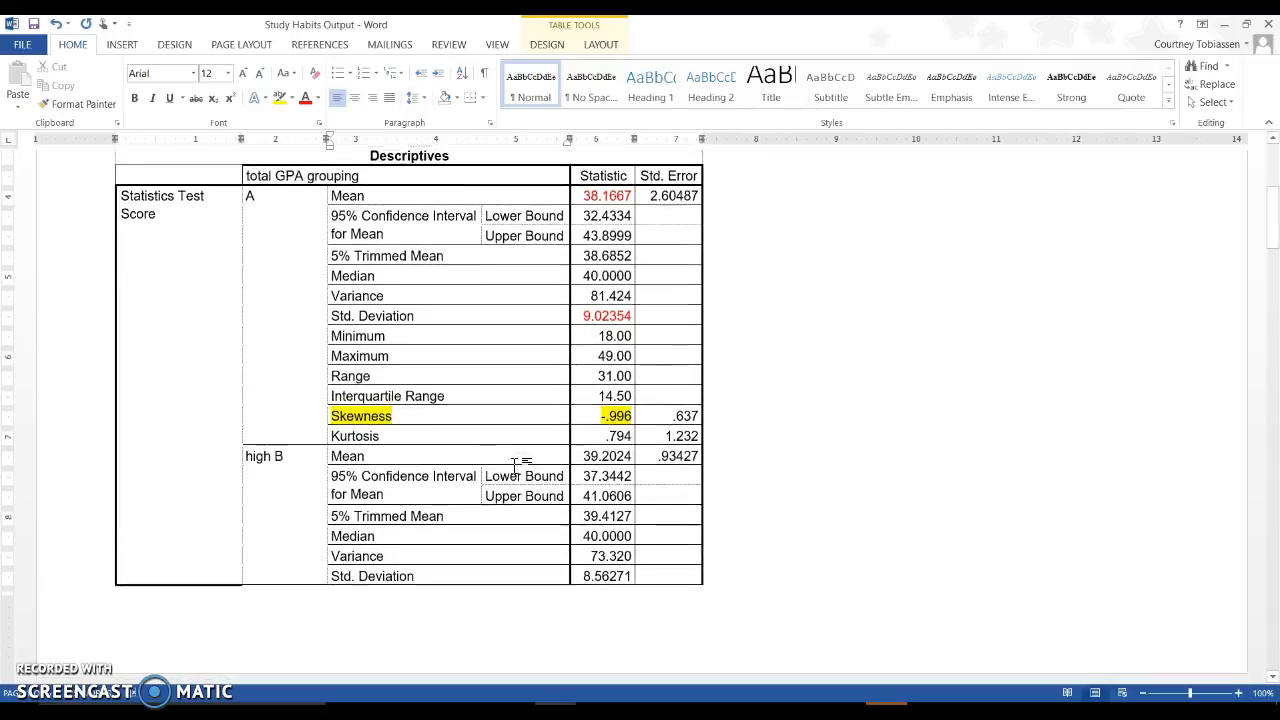
# Step: Highlight the skewness rows for high B (-.294), low B (-.025) and C and below (.337) yellow
pyautogui.scroll(-3)
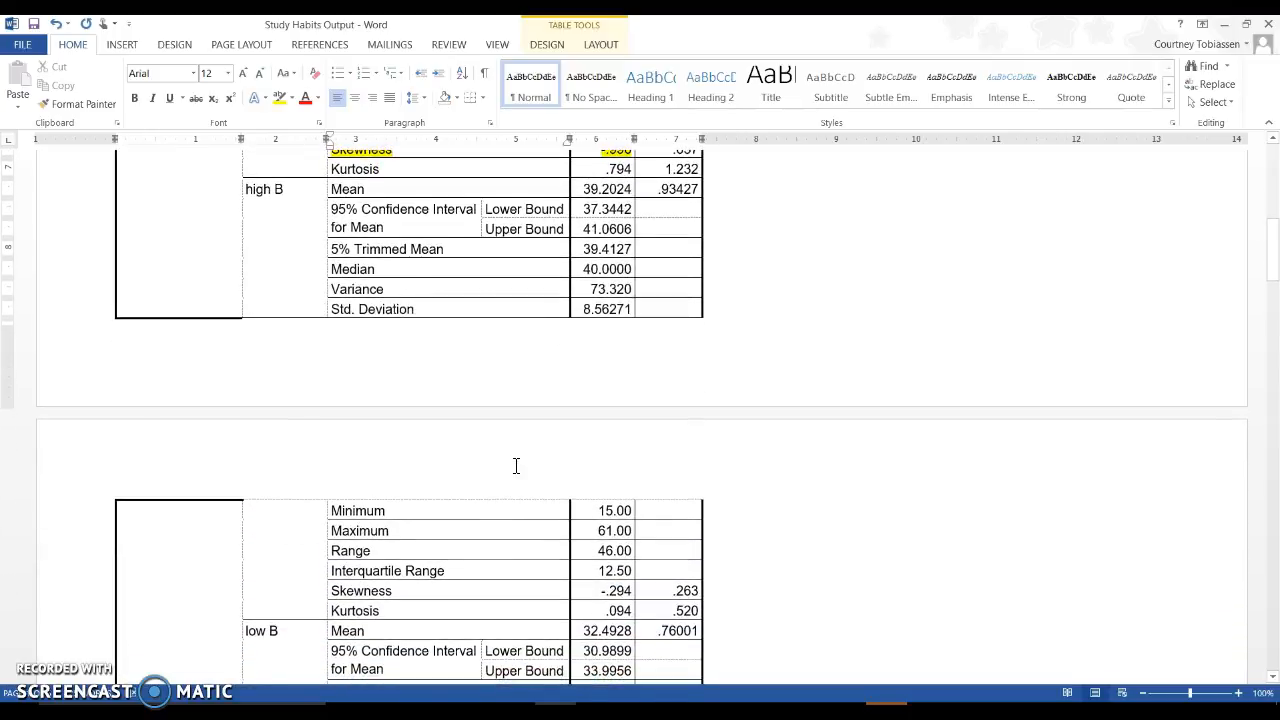
pyautogui.click(588, 188)
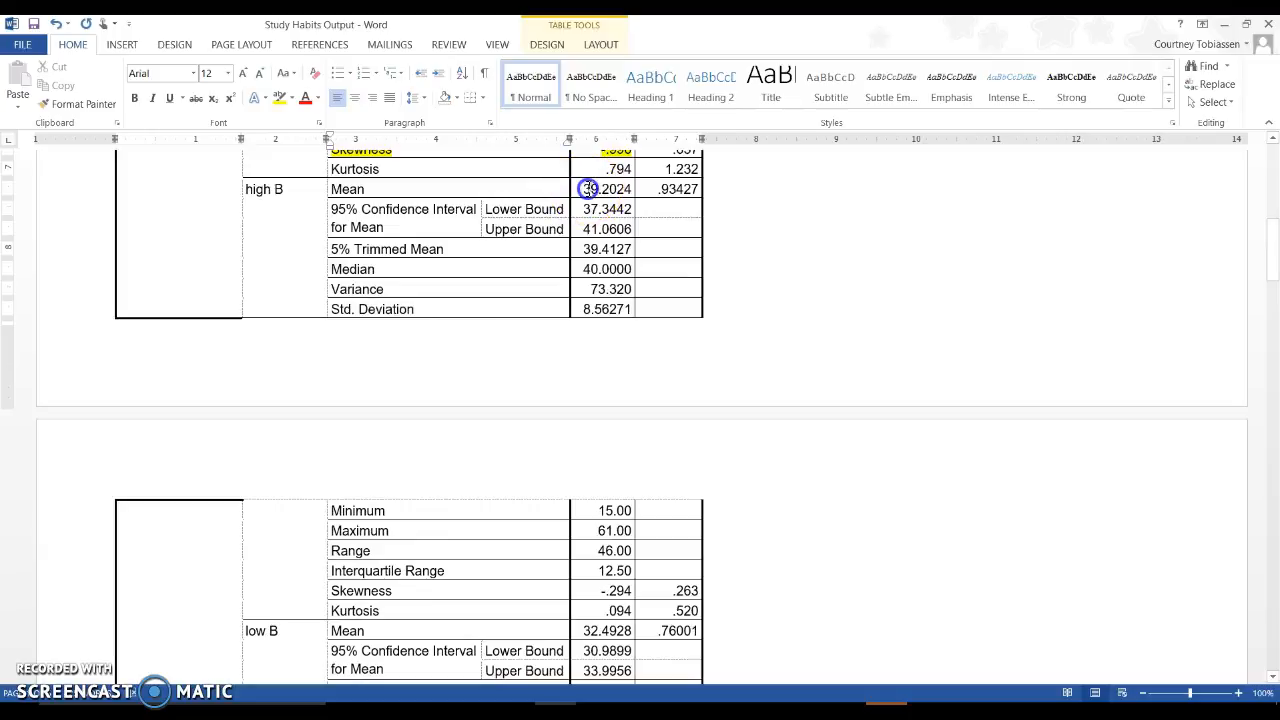
pyautogui.click(604, 188)
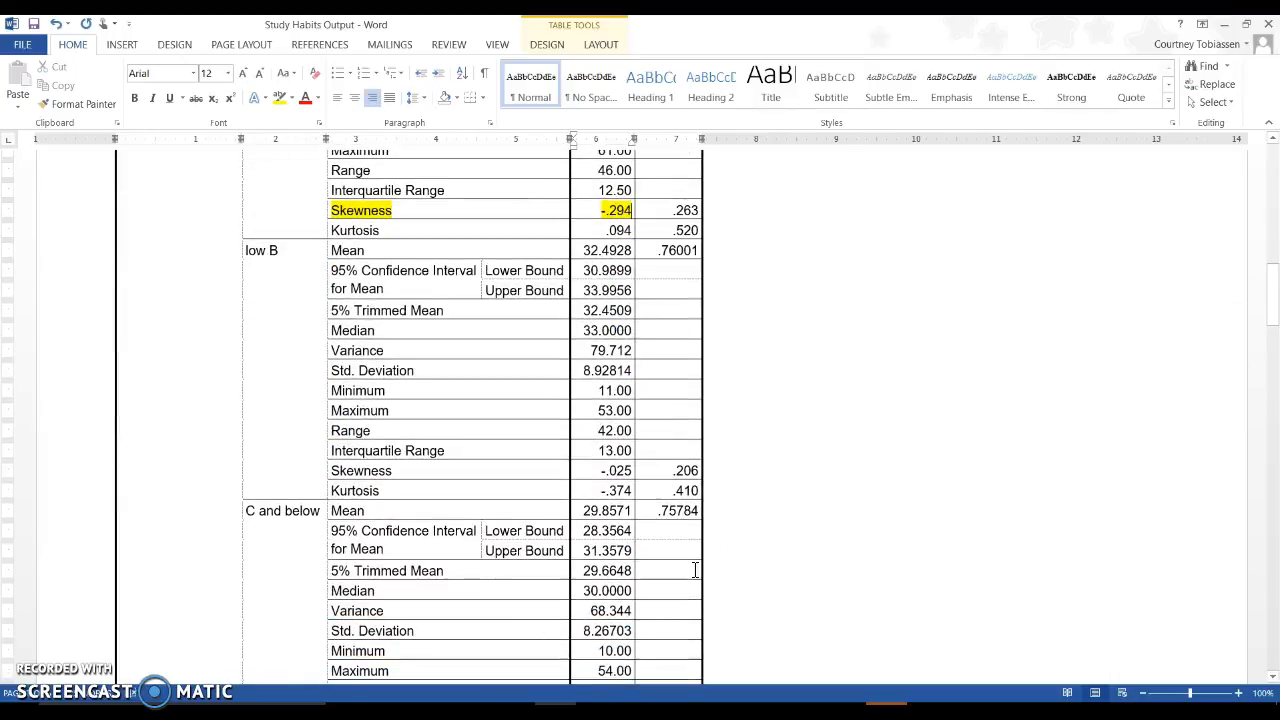
pyautogui.click(470, 470)
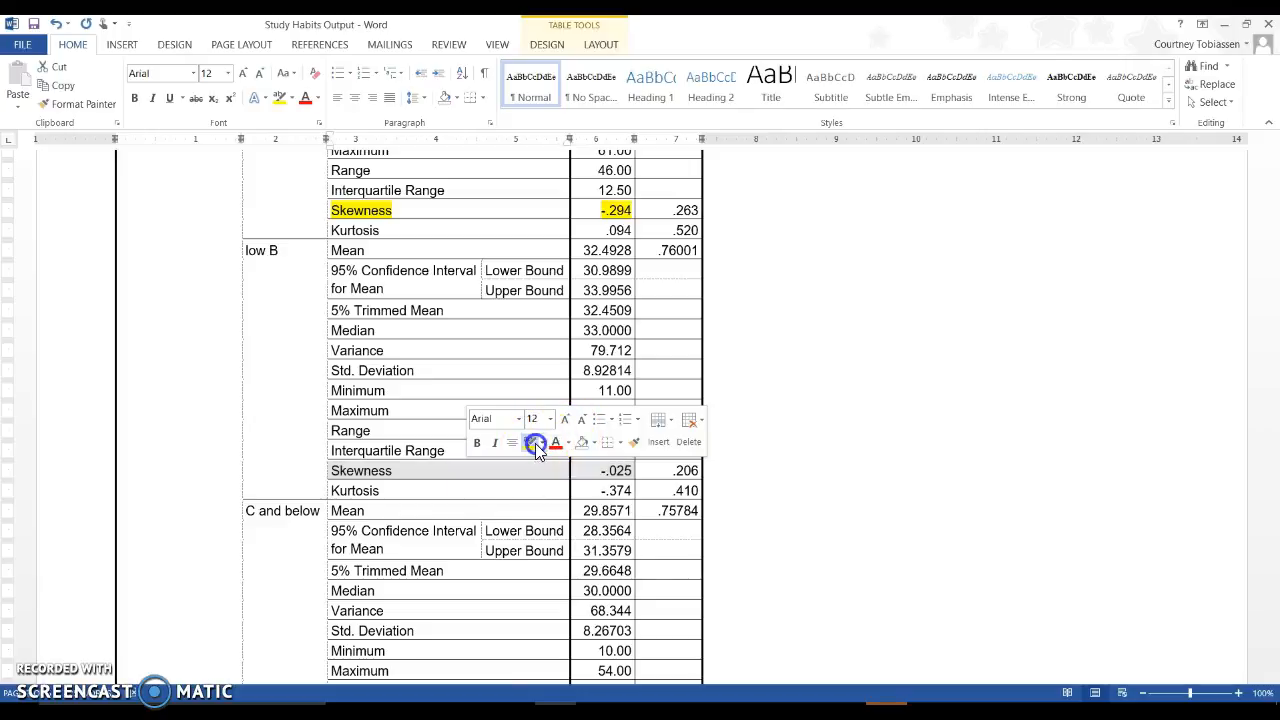
pyautogui.scroll(-3)
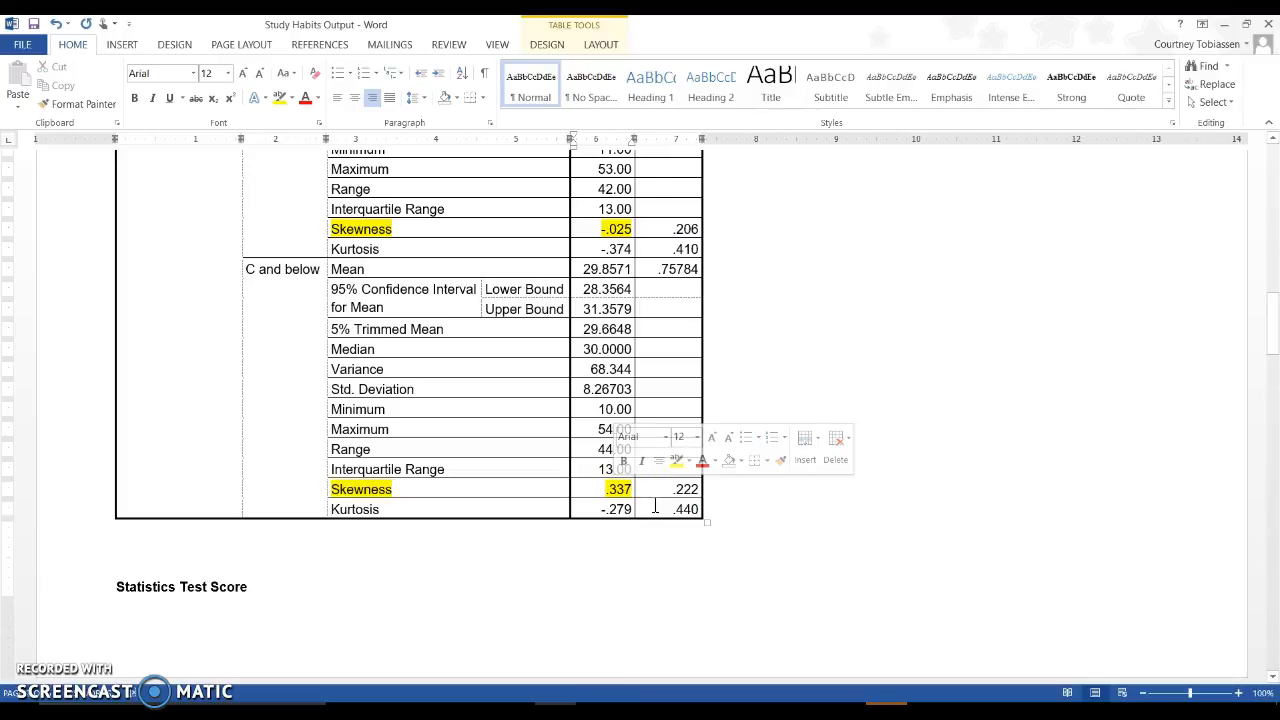
pyautogui.scroll(-3)
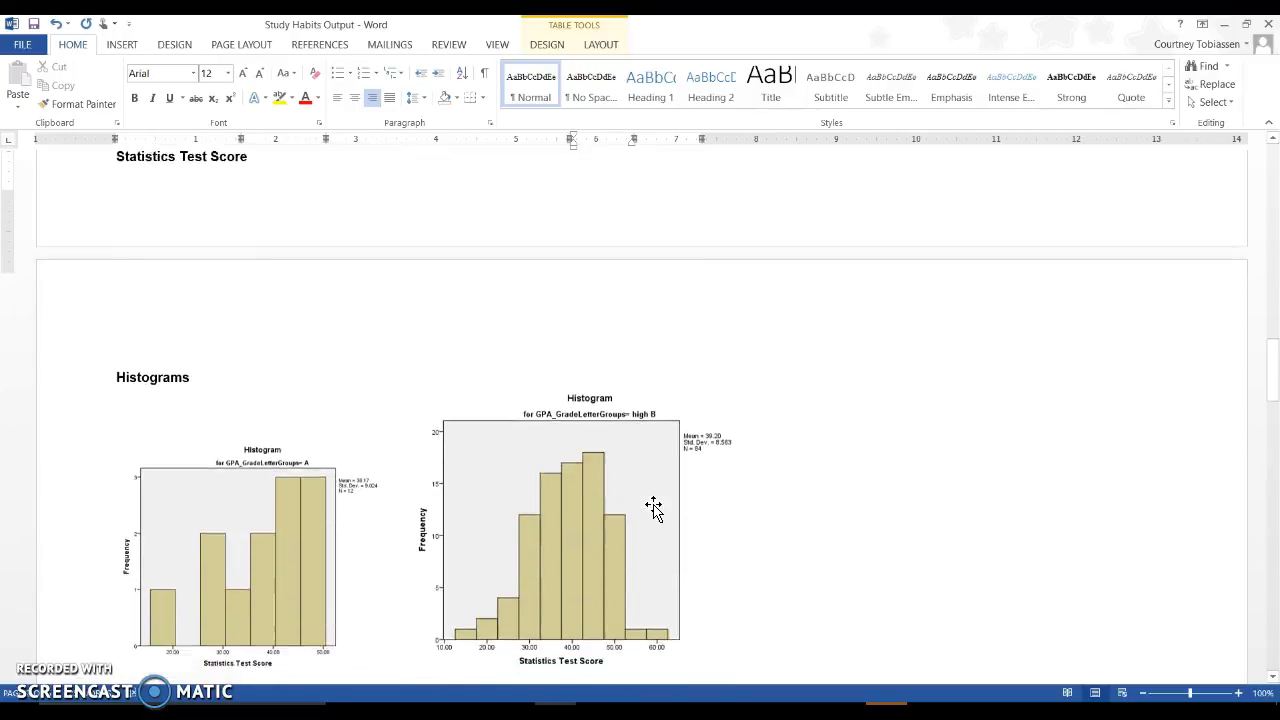
pyautogui.scroll(-3)
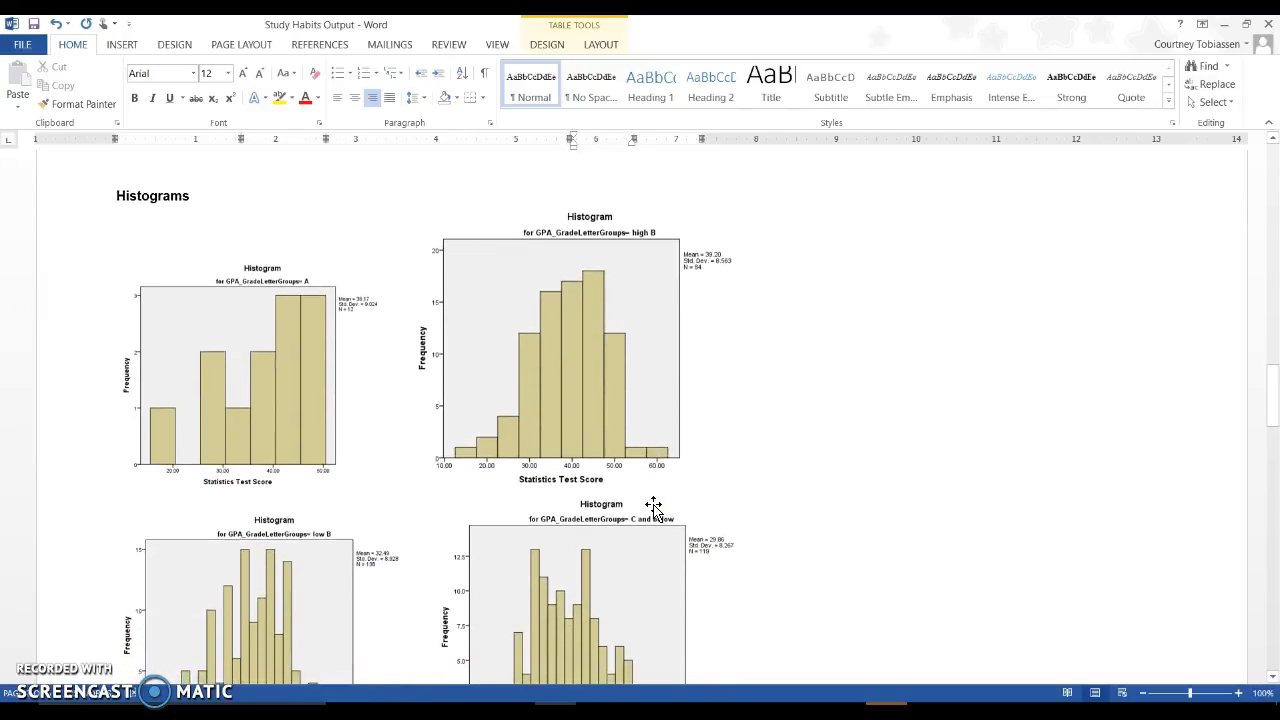
pyautogui.scroll(-3)
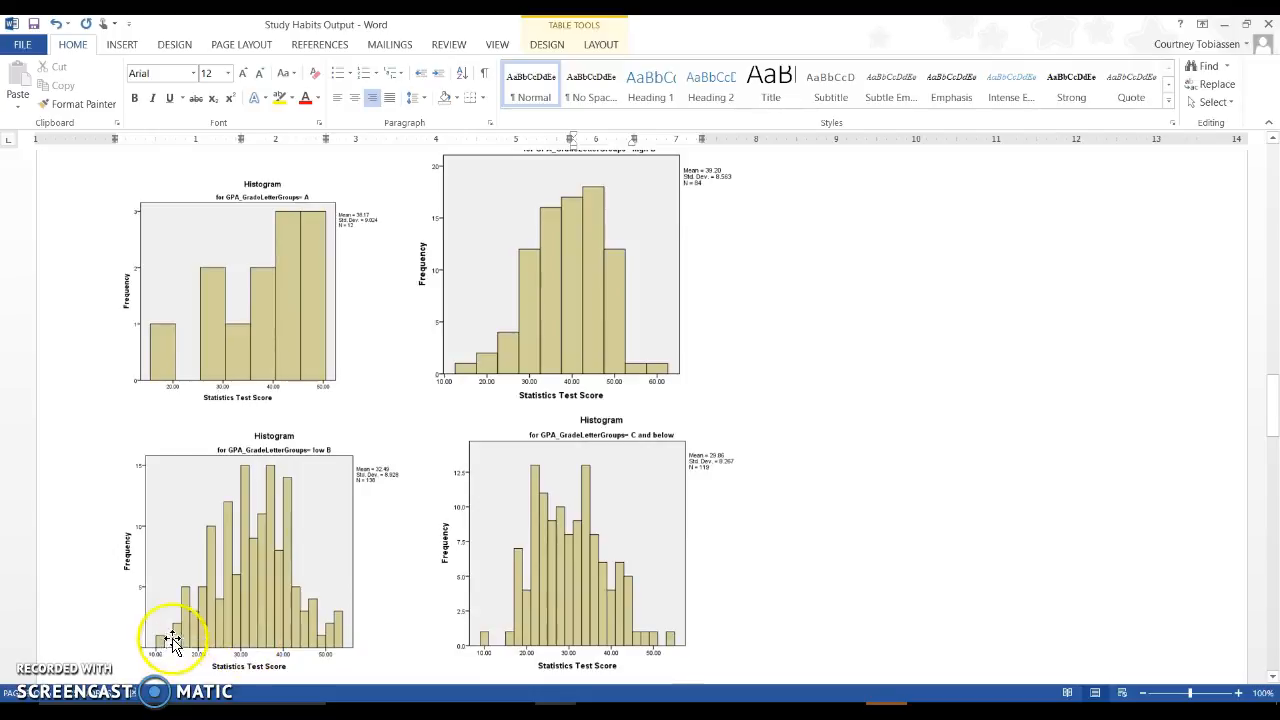
pyautogui.moveTo(670, 636)
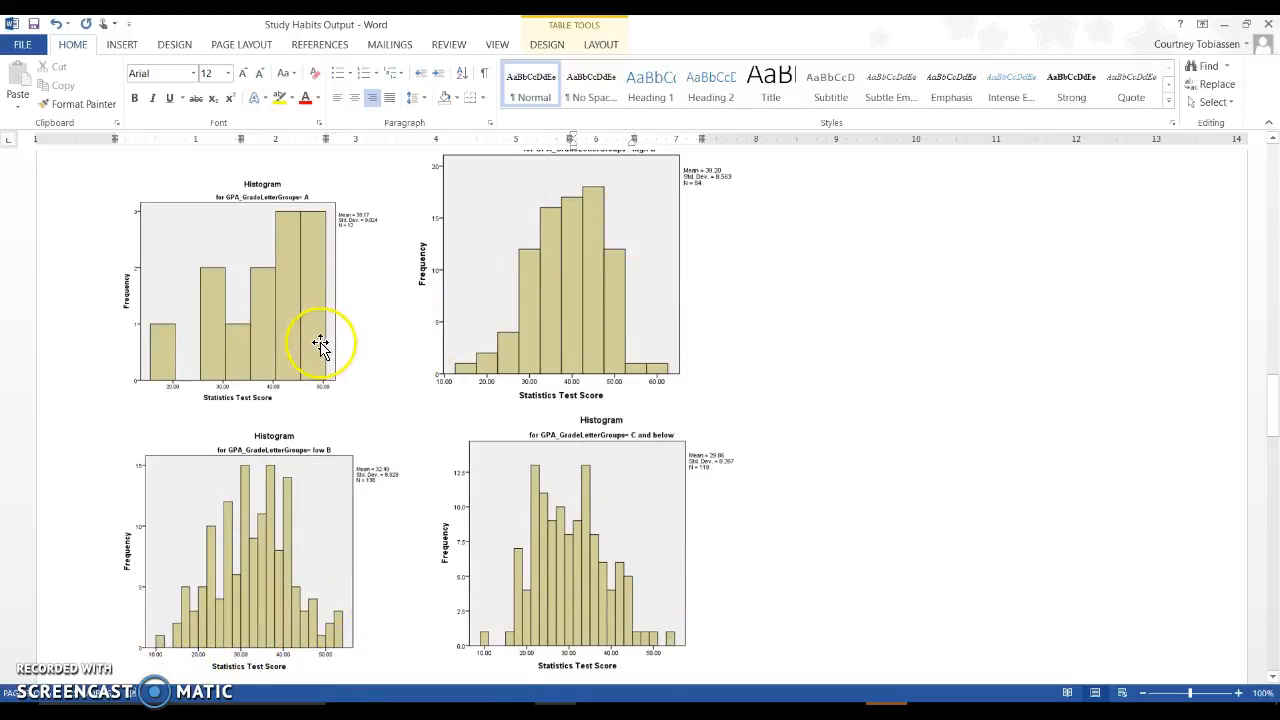
pyautogui.moveTo(348, 362)
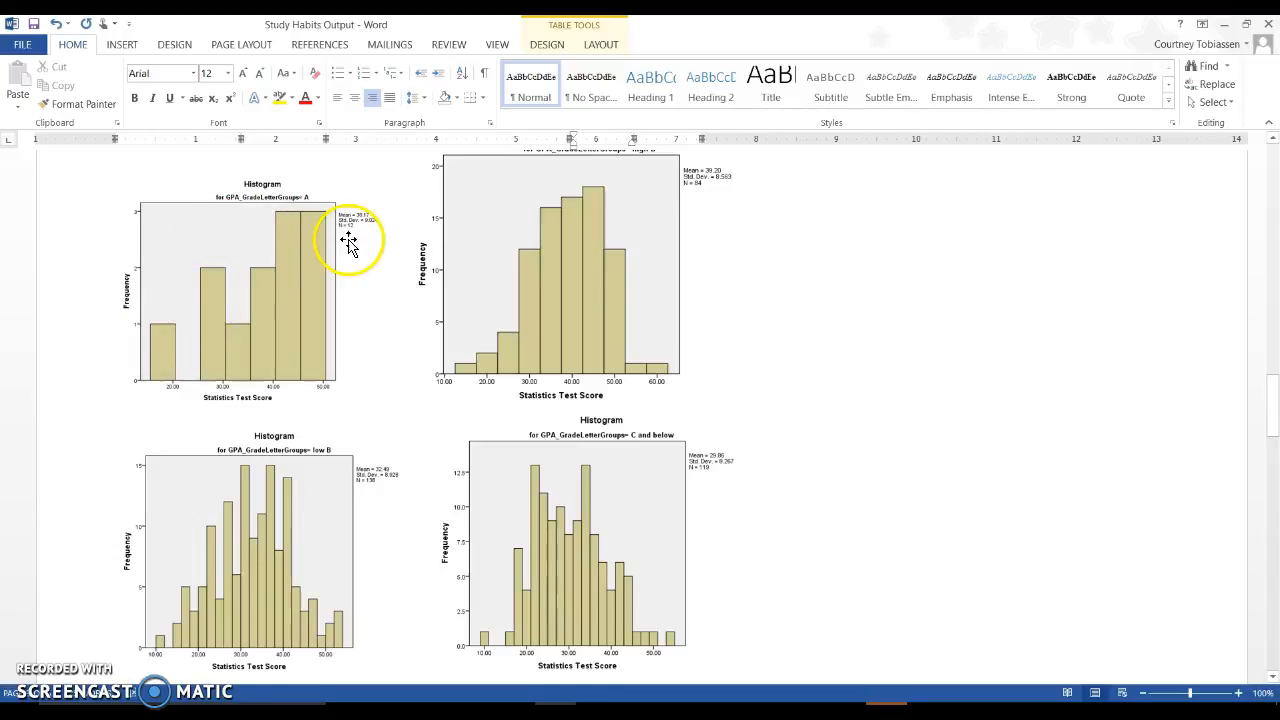
pyautogui.moveTo(348, 316)
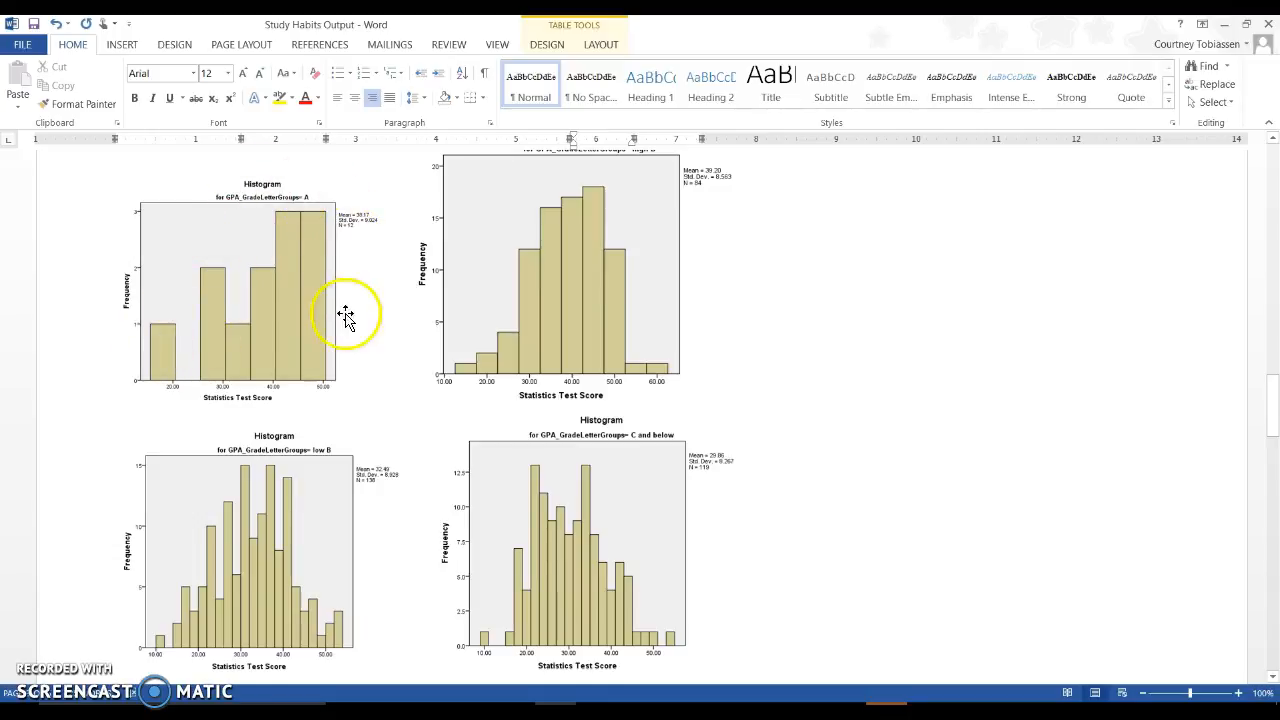
pyautogui.moveTo(180, 324)
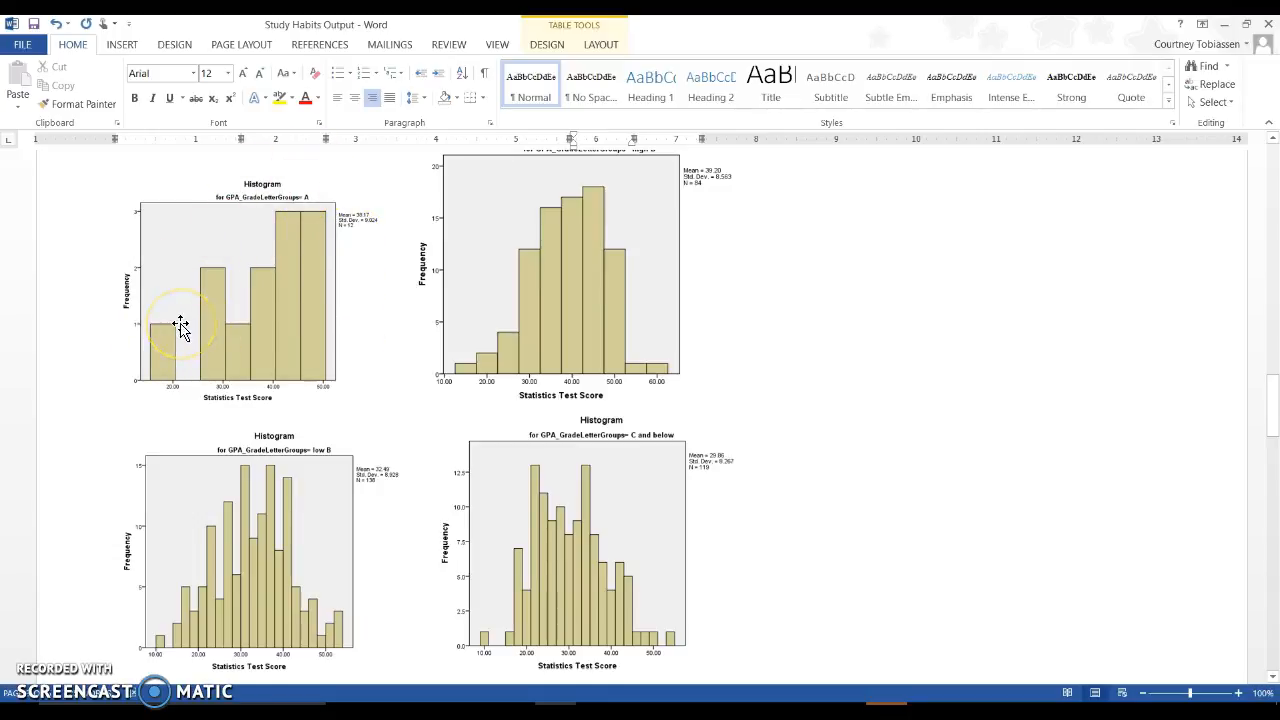
pyautogui.moveTo(378, 290)
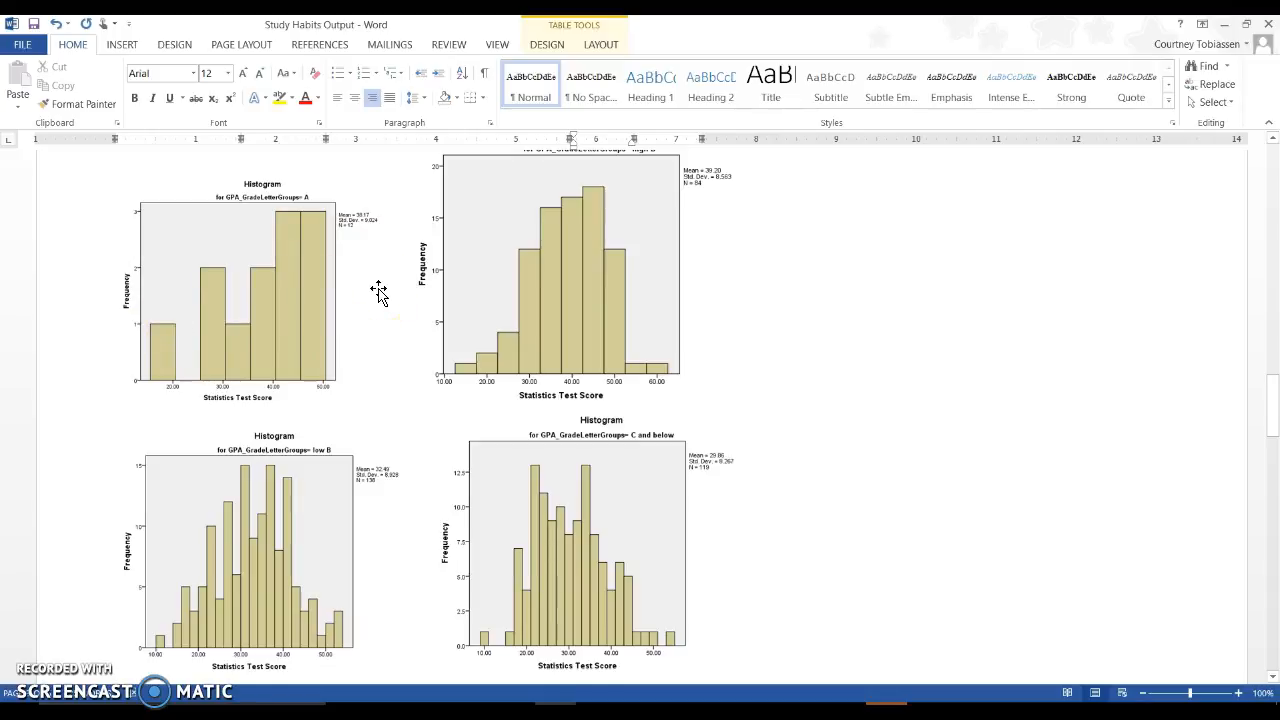
pyautogui.scroll(-3)
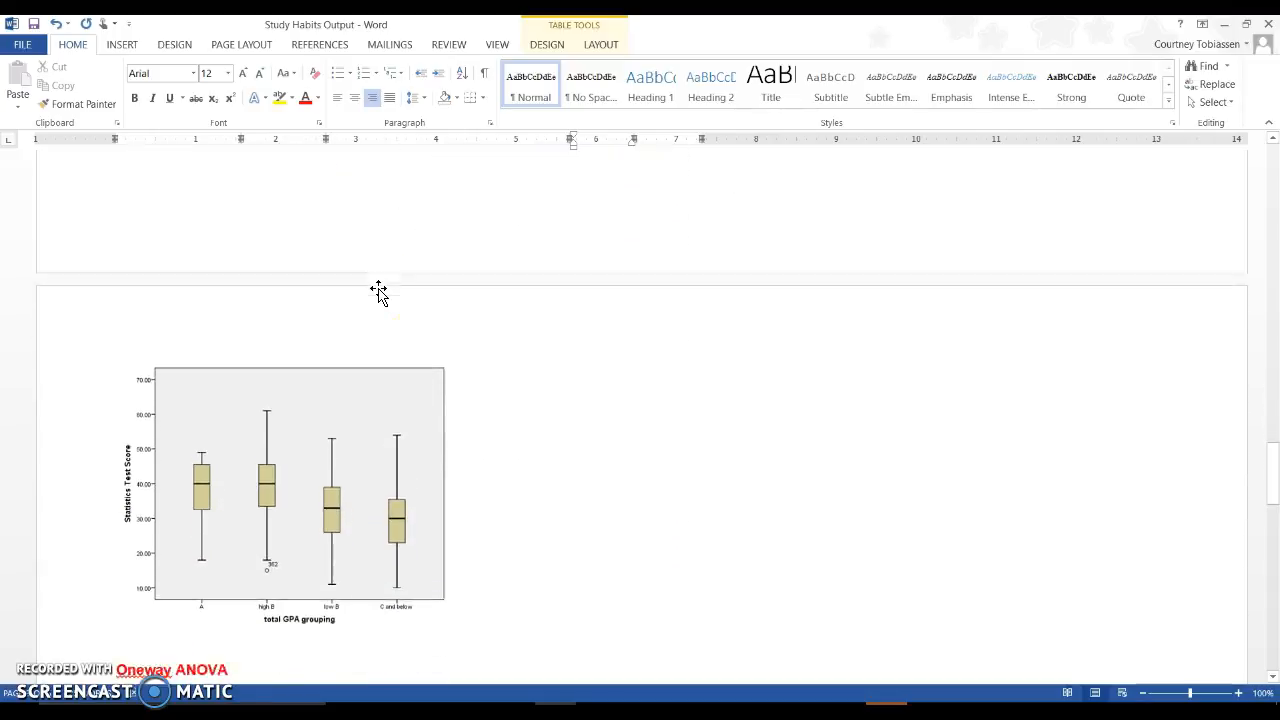
pyautogui.scroll(-3)
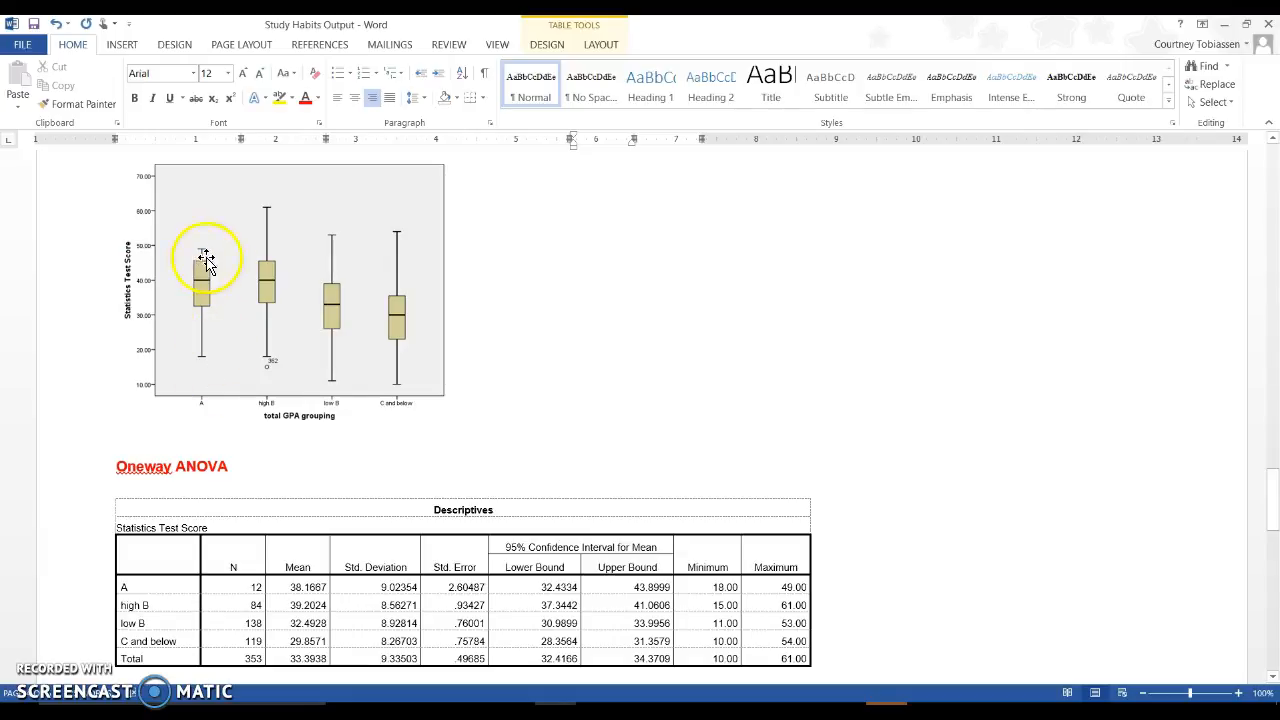
pyautogui.moveTo(410, 350)
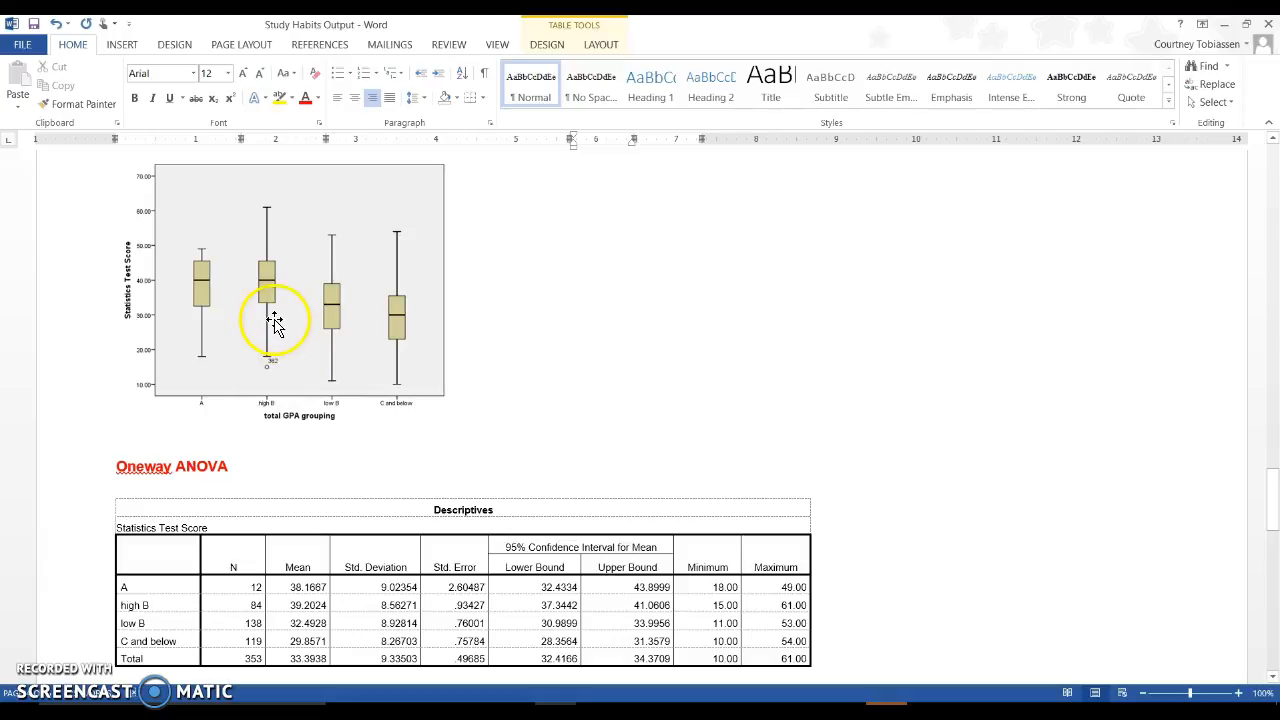
pyautogui.moveTo(276, 378)
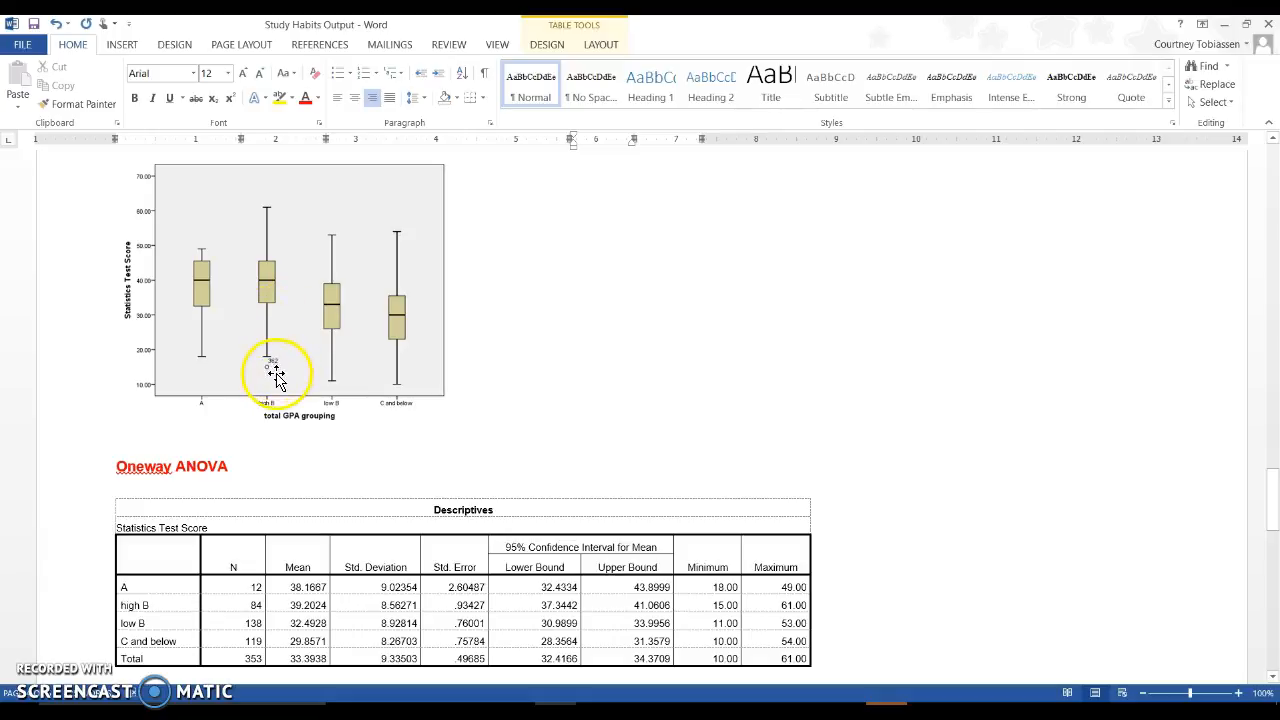
pyautogui.moveTo(490, 414)
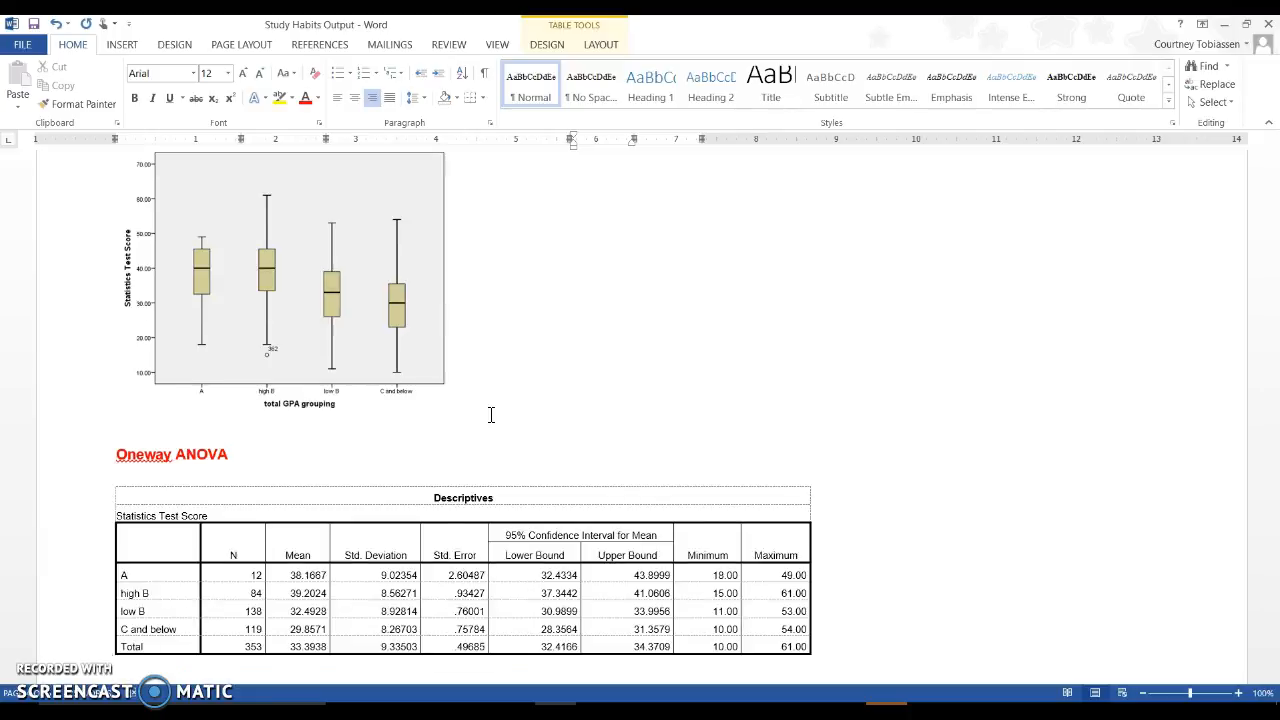
pyautogui.scroll(-3)
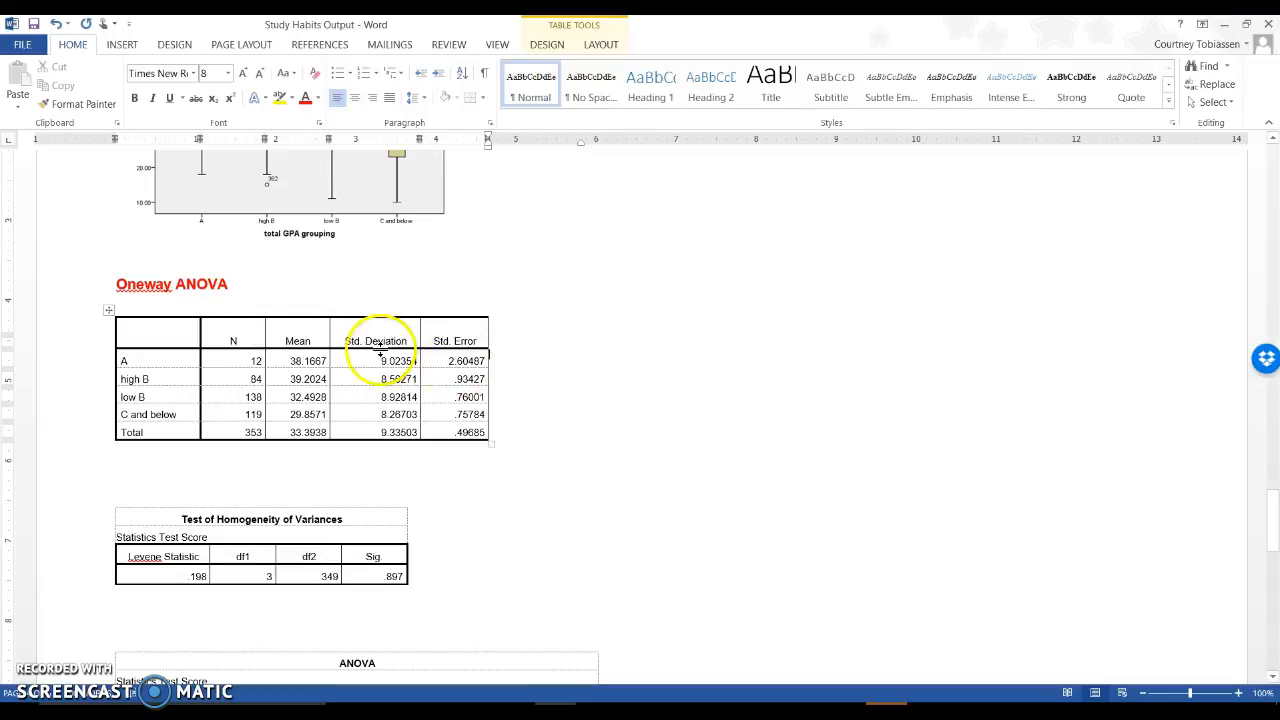
pyautogui.moveTo(232, 336)
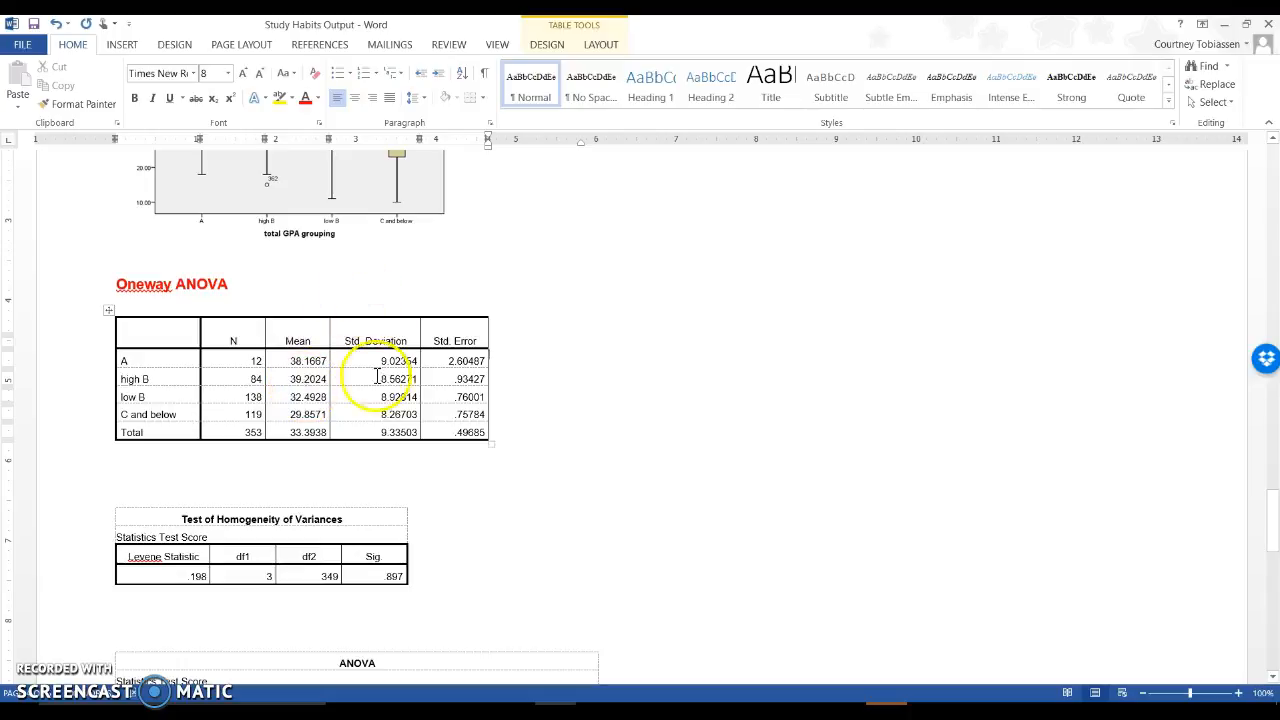
# Step: Delete the title rows and confidence interval, Minimum and Maximum columns from the Descriptives table
pyautogui.scroll(-3)
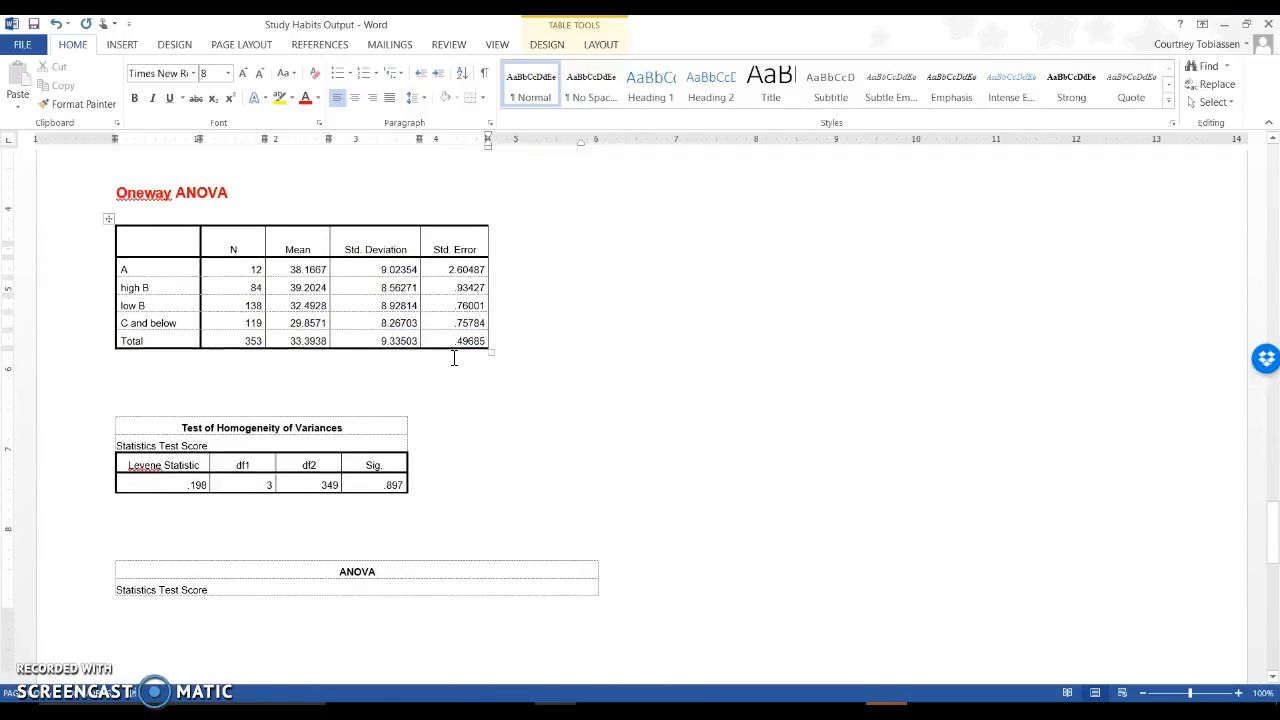
pyautogui.click(156, 250)
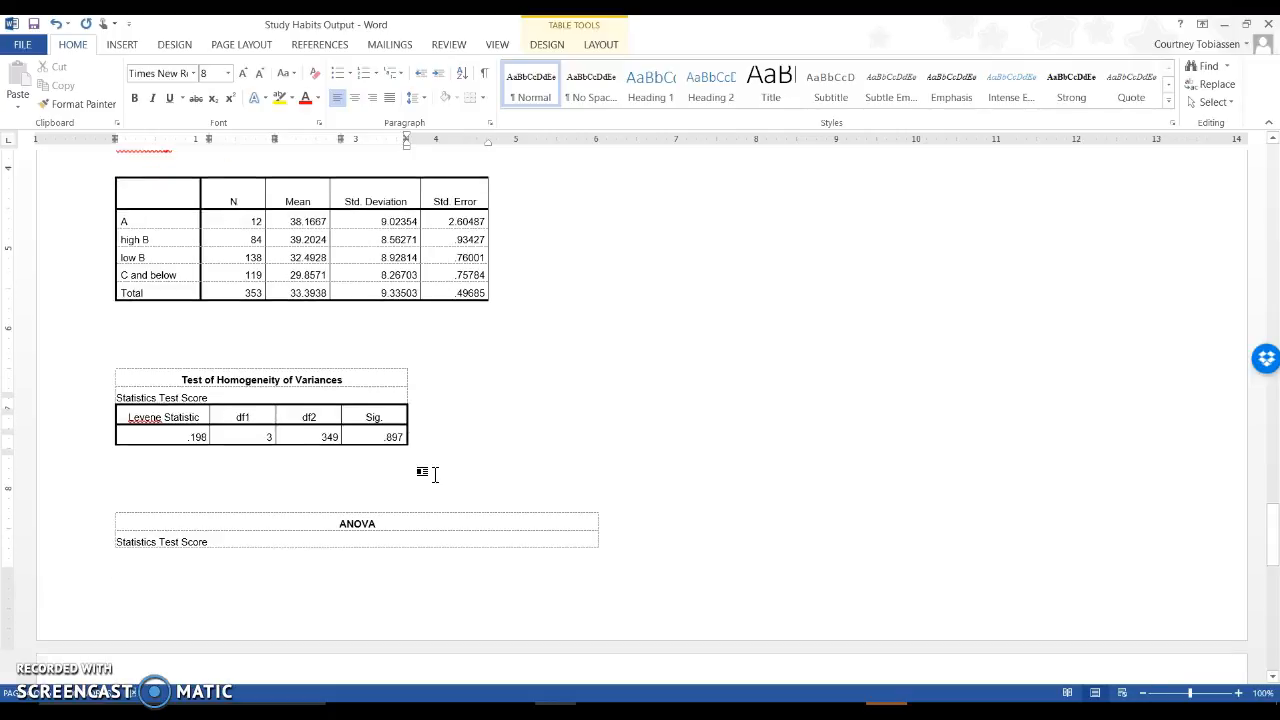
# Step: Write under Levene's table that non-significance means no difference in variance, so HoV is met
pyautogui.scroll(-3)
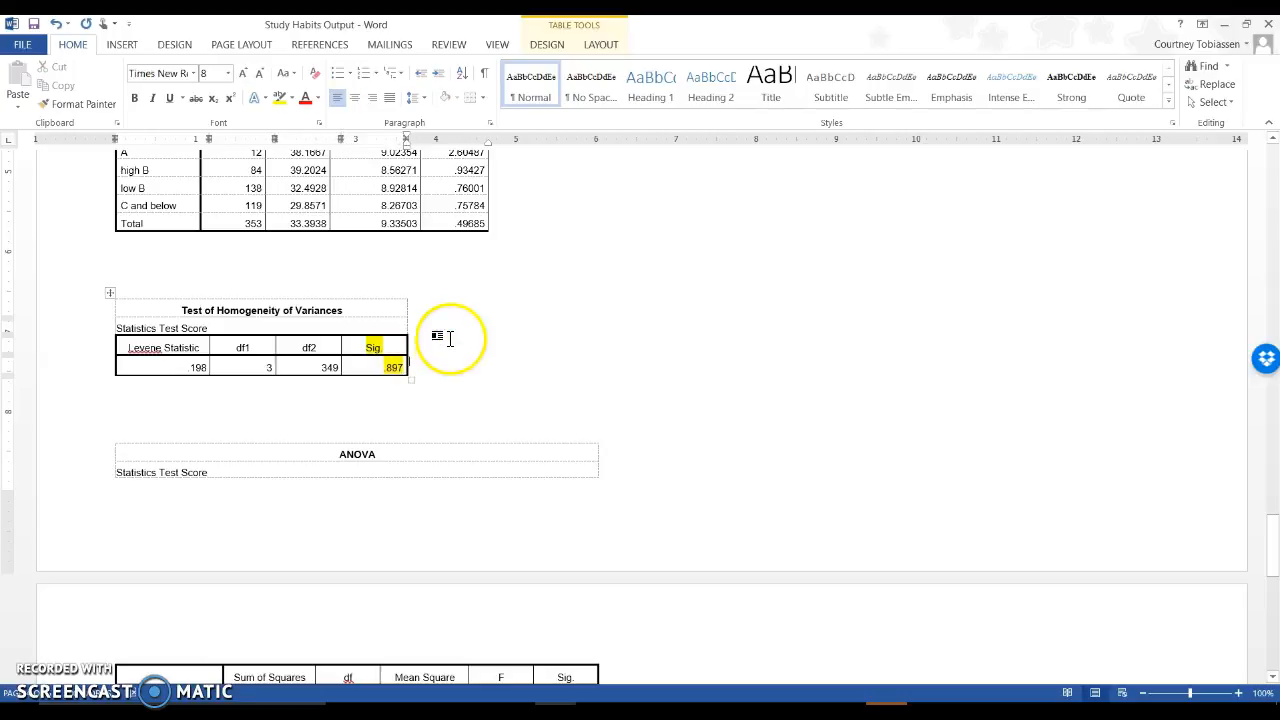
pyautogui.write('not')
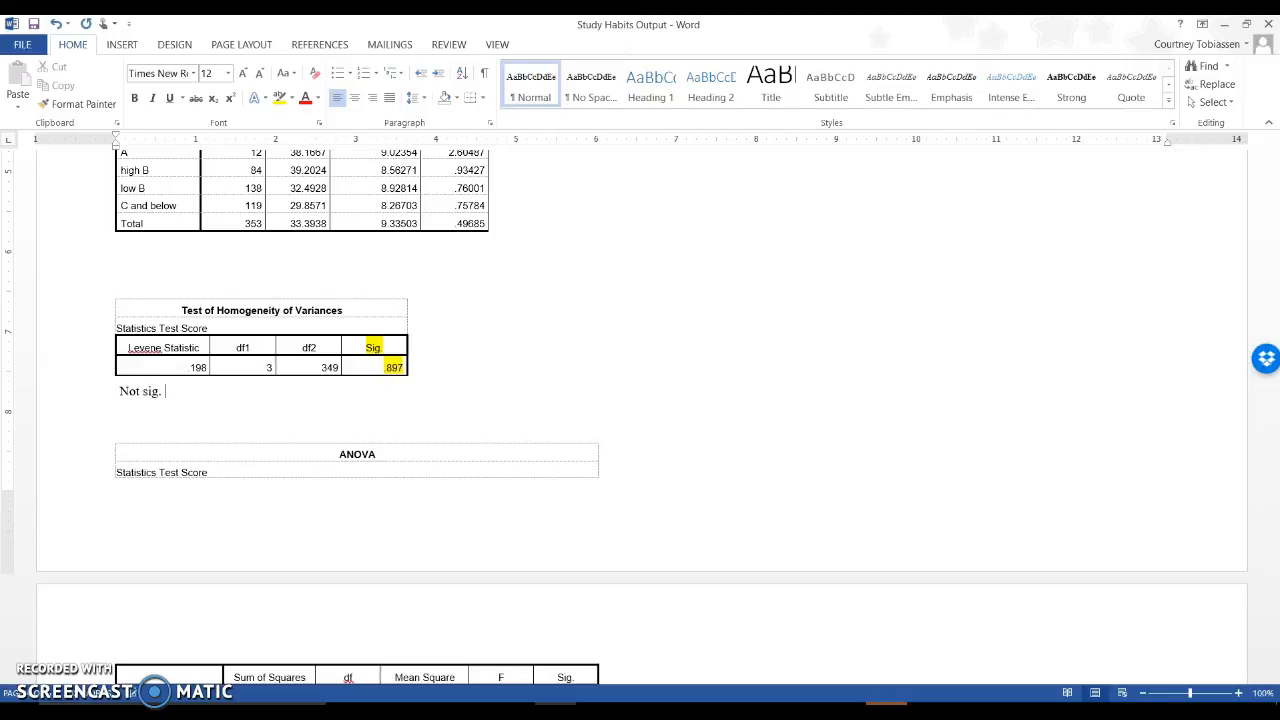
pyautogui.write('meaning ther')
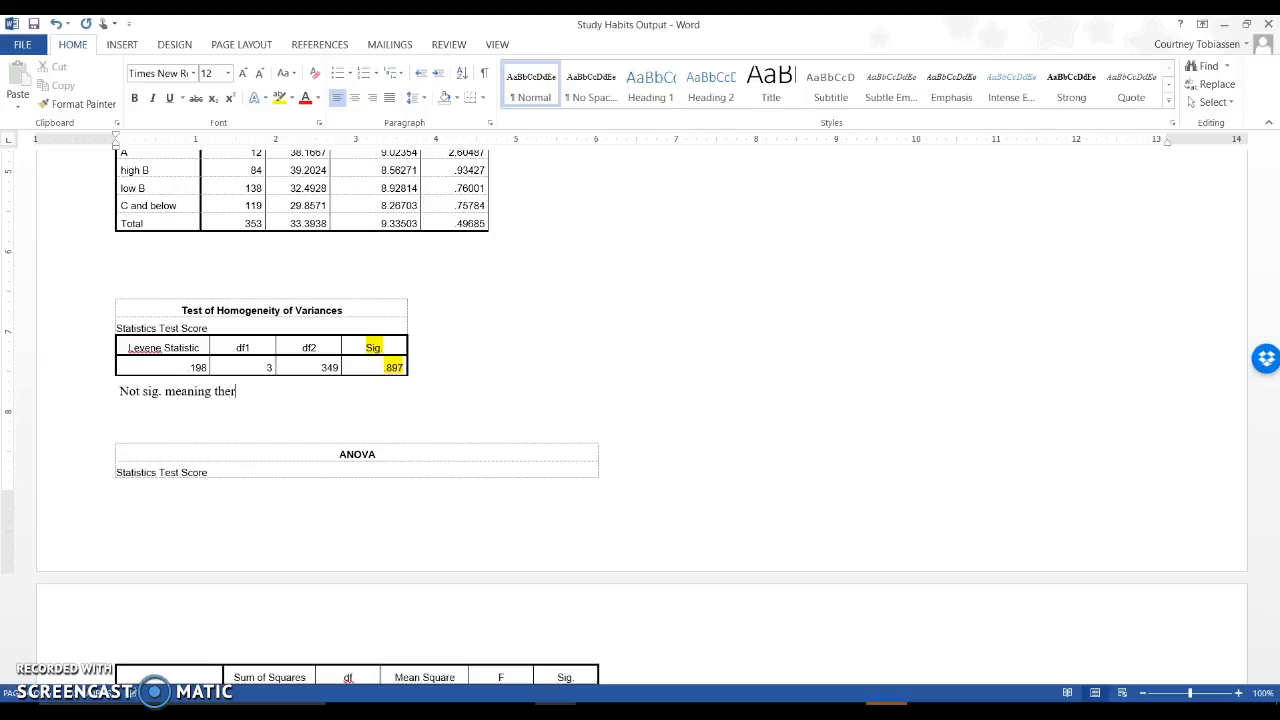
pyautogui.write('e is no')
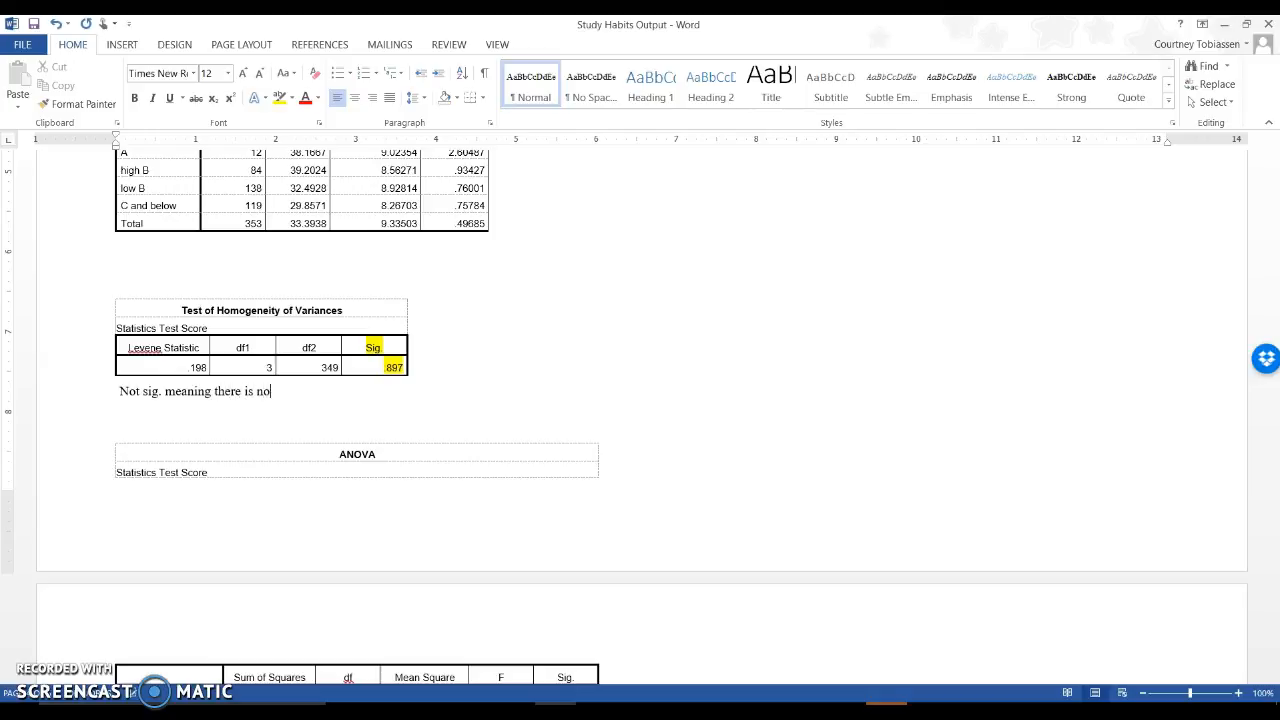
pyautogui.write('diff between var')
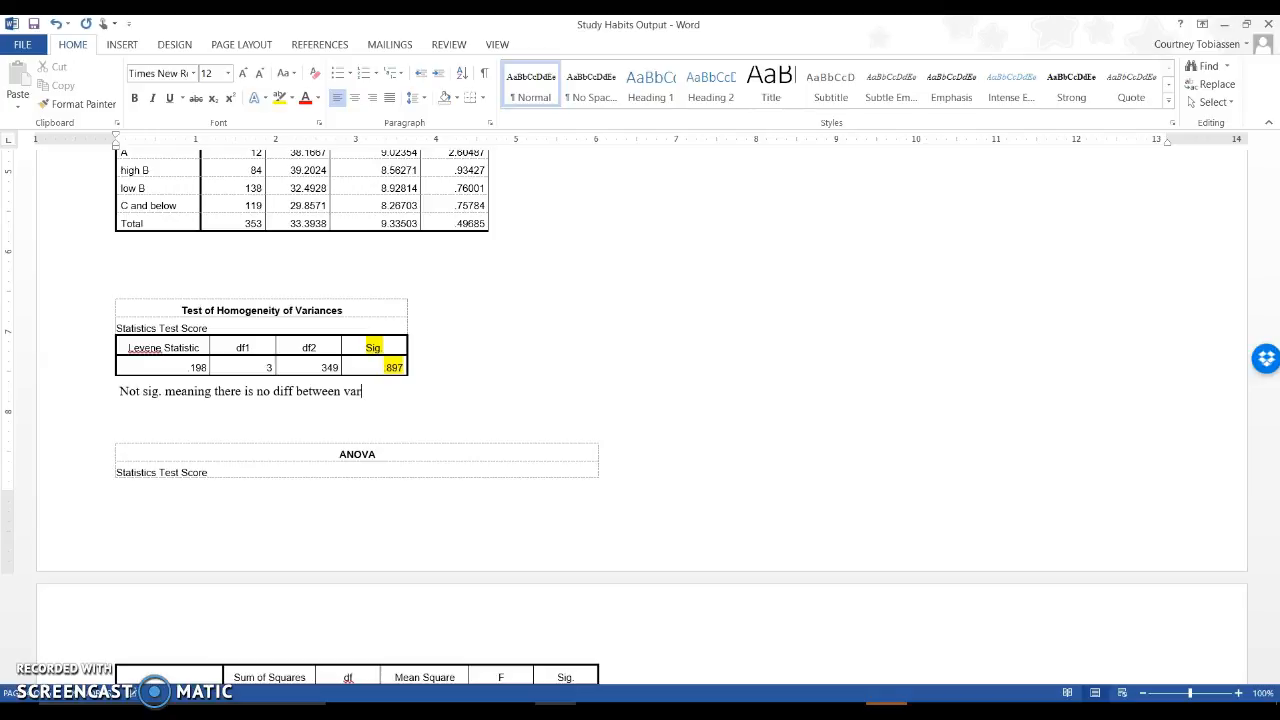
pyautogui.write('iance of groups – aka groups all v')
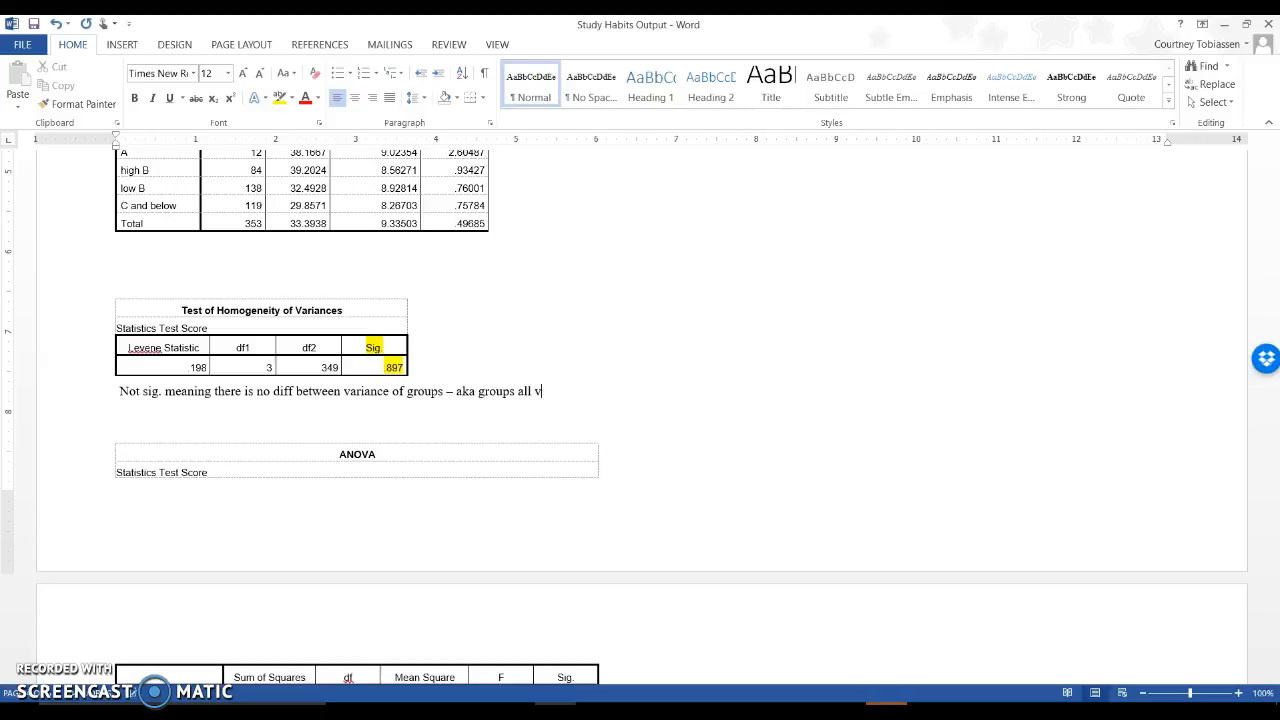
pyautogui.write('ary similar')
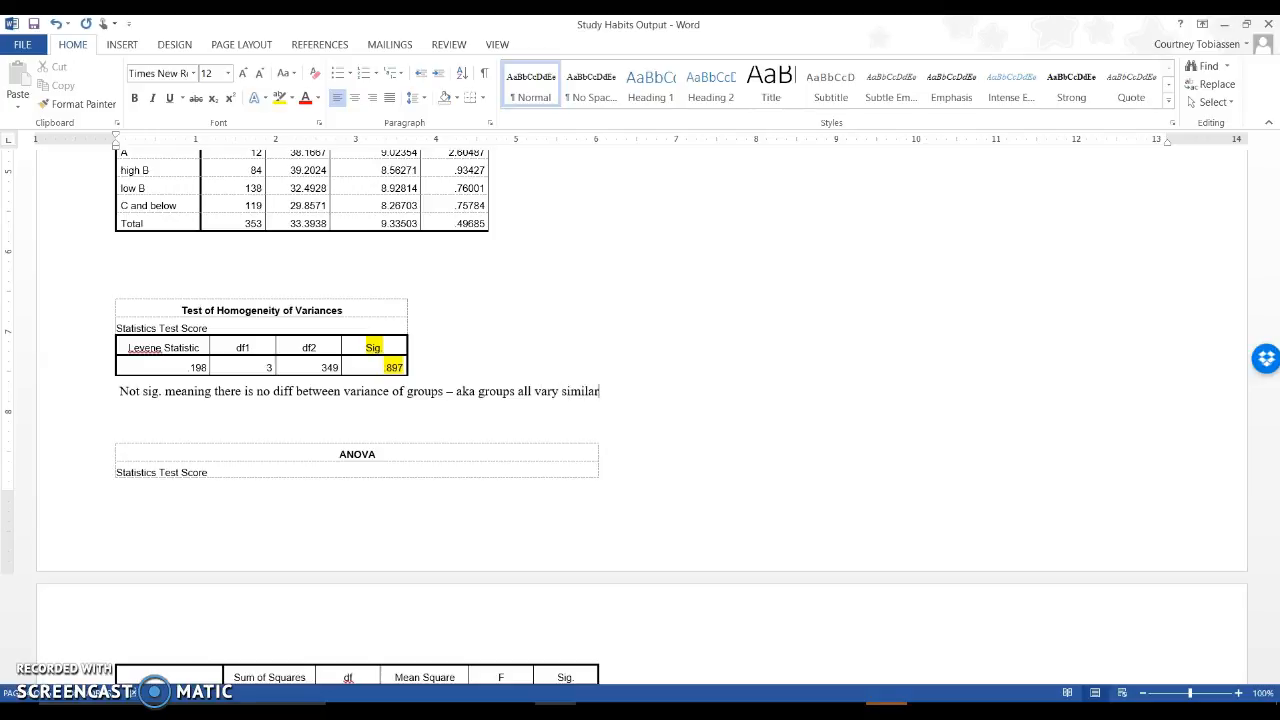
pyautogui.write('- aka we meet')
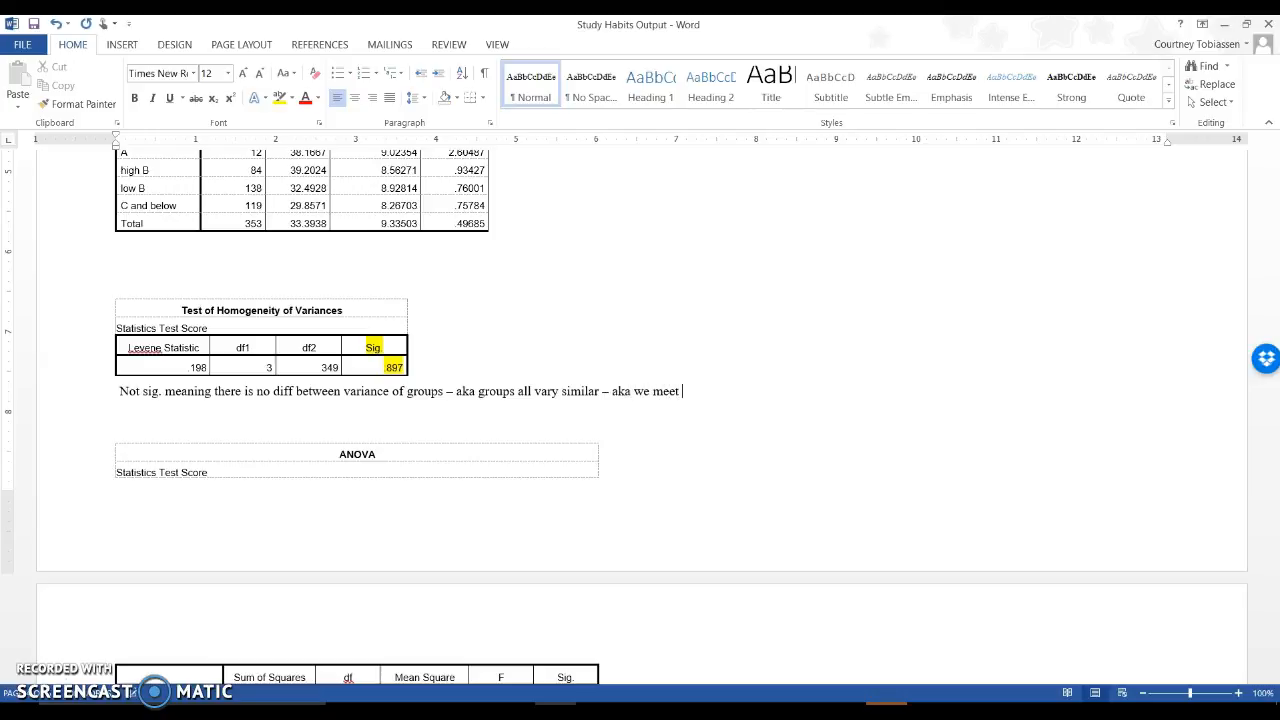
pyautogui.write('HoV')
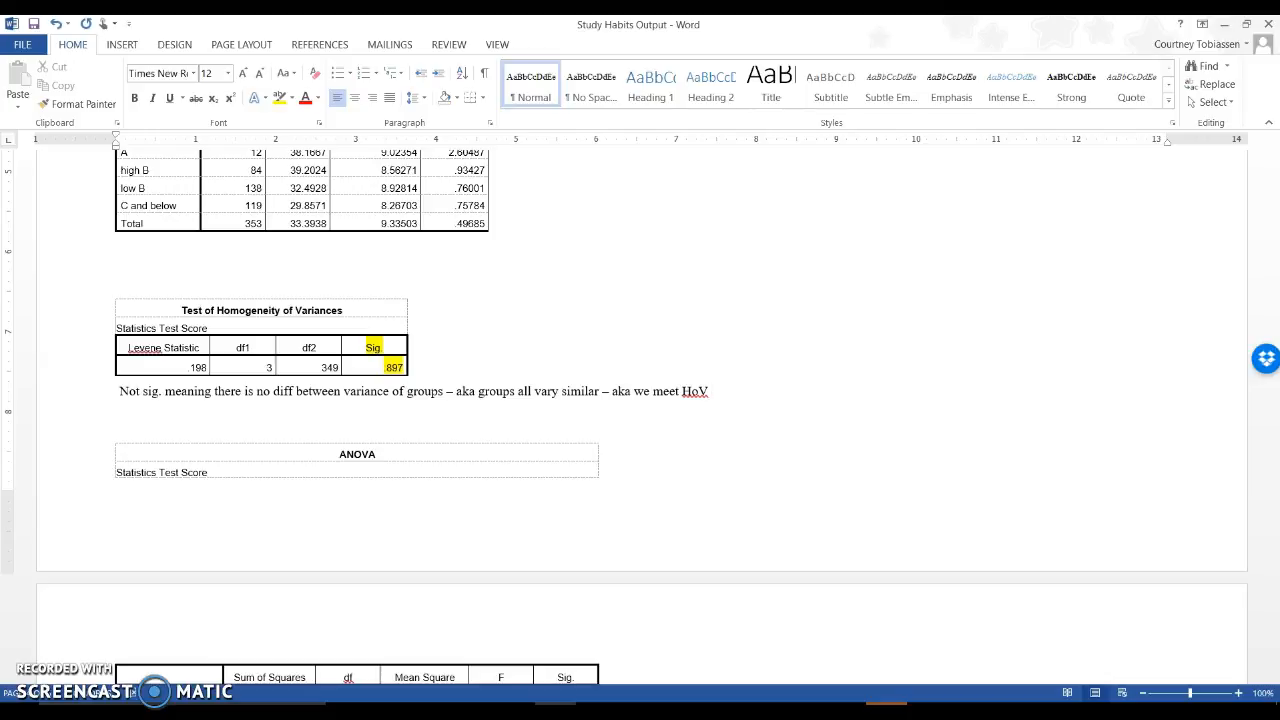
pyautogui.scroll(-3)
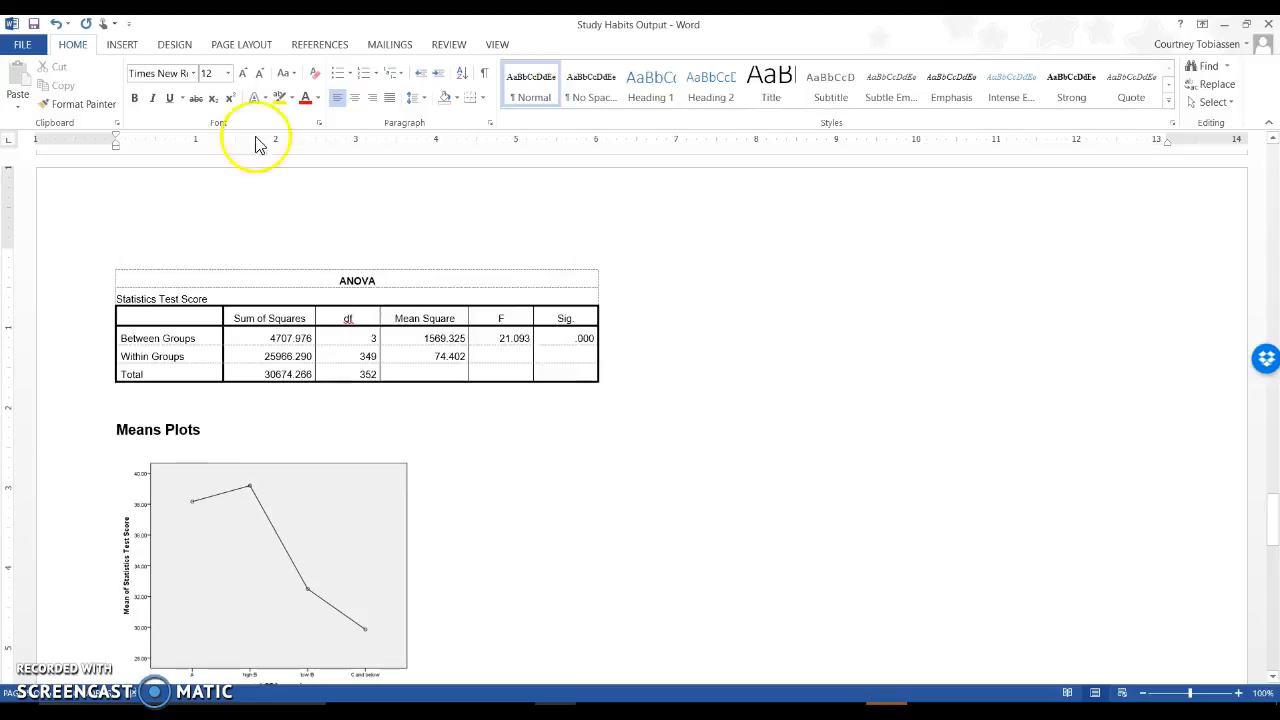
# Step: Highlight F 21.093 and Sig yellow, relabel Sig as p showing <.001, and colour df red
pyautogui.click(512, 338)
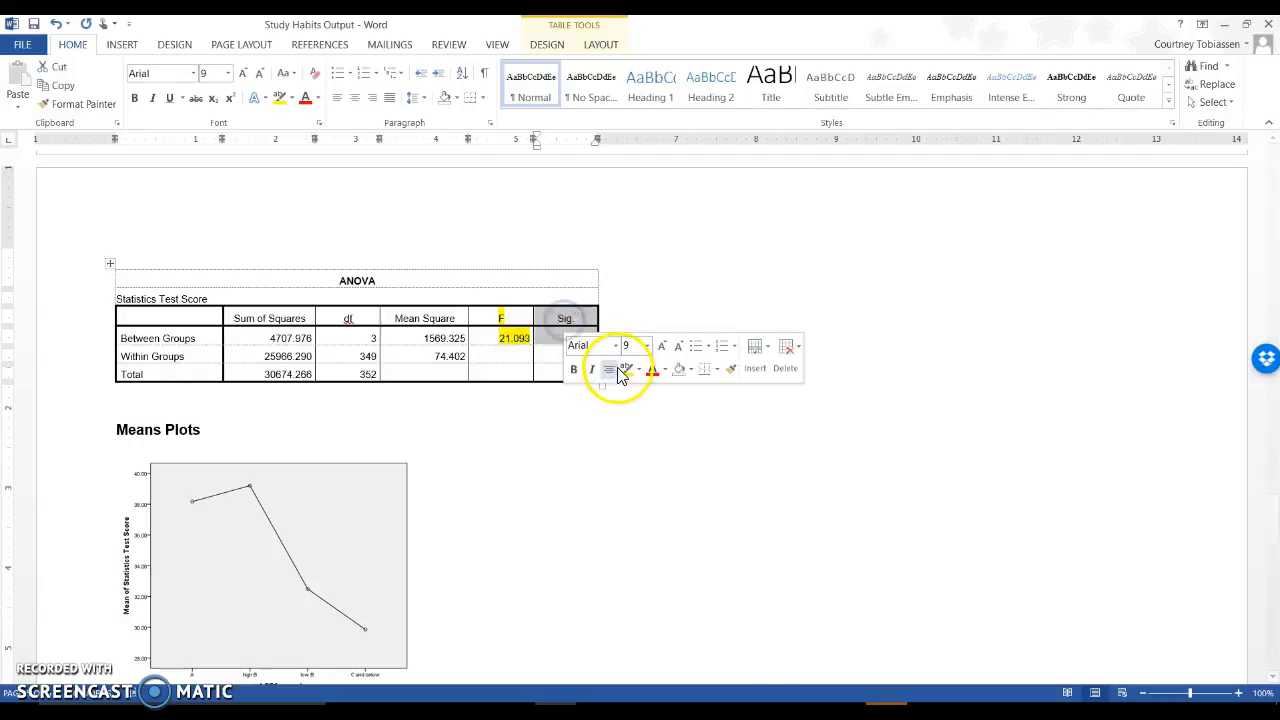
pyautogui.click(564, 318)
pyautogui.write('p')
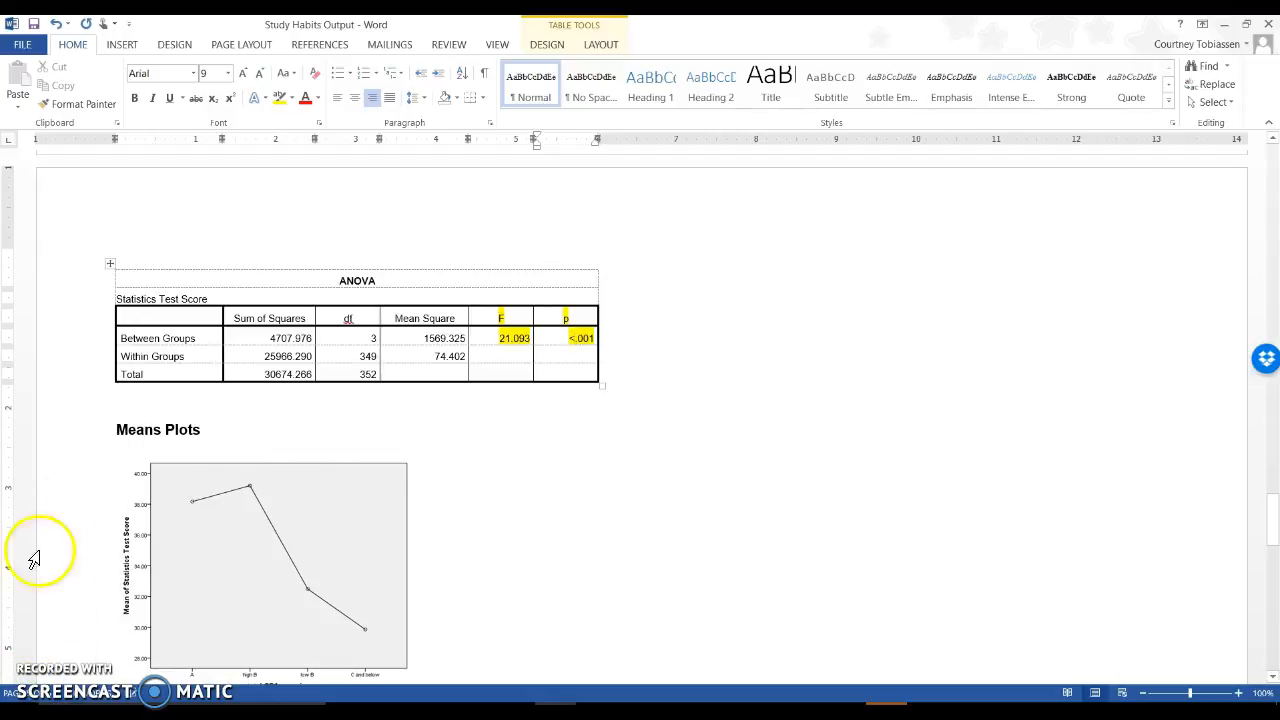
pyautogui.moveTo(596, 336)
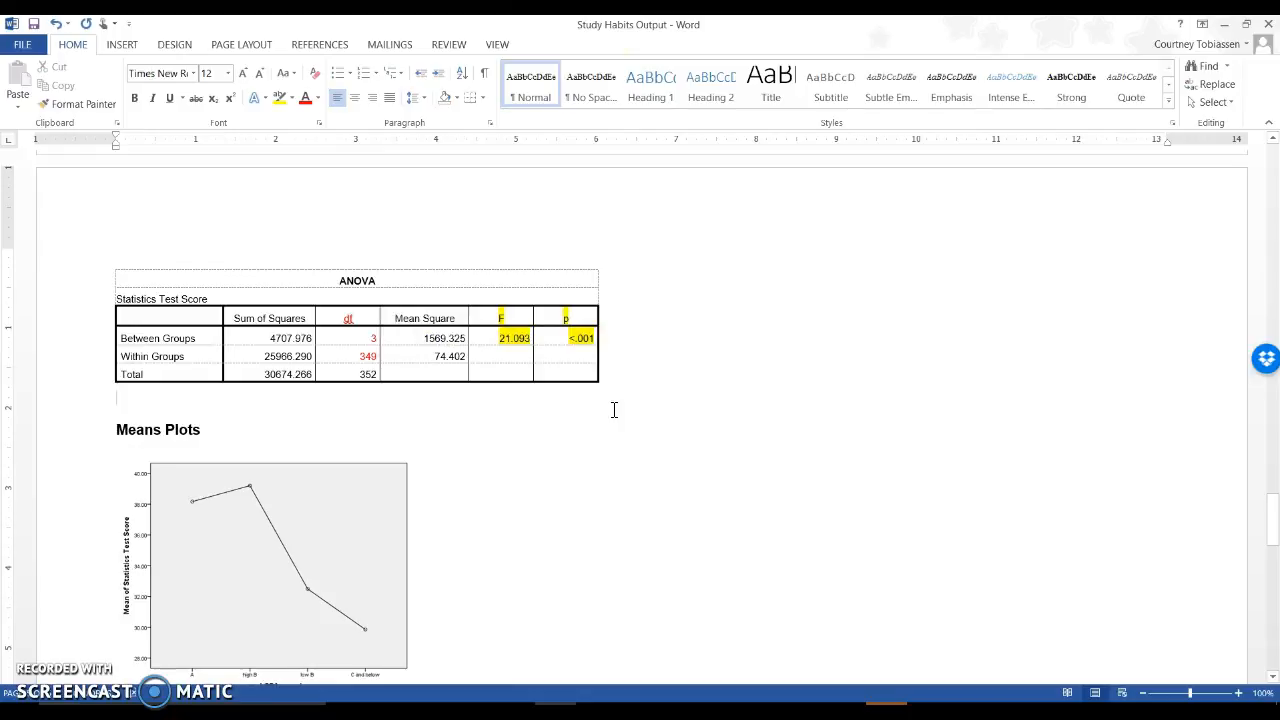
# Step: Type the APA result line F(3,349) = 21.09, p <.001 under the ANOVA table
pyautogui.write('F(')
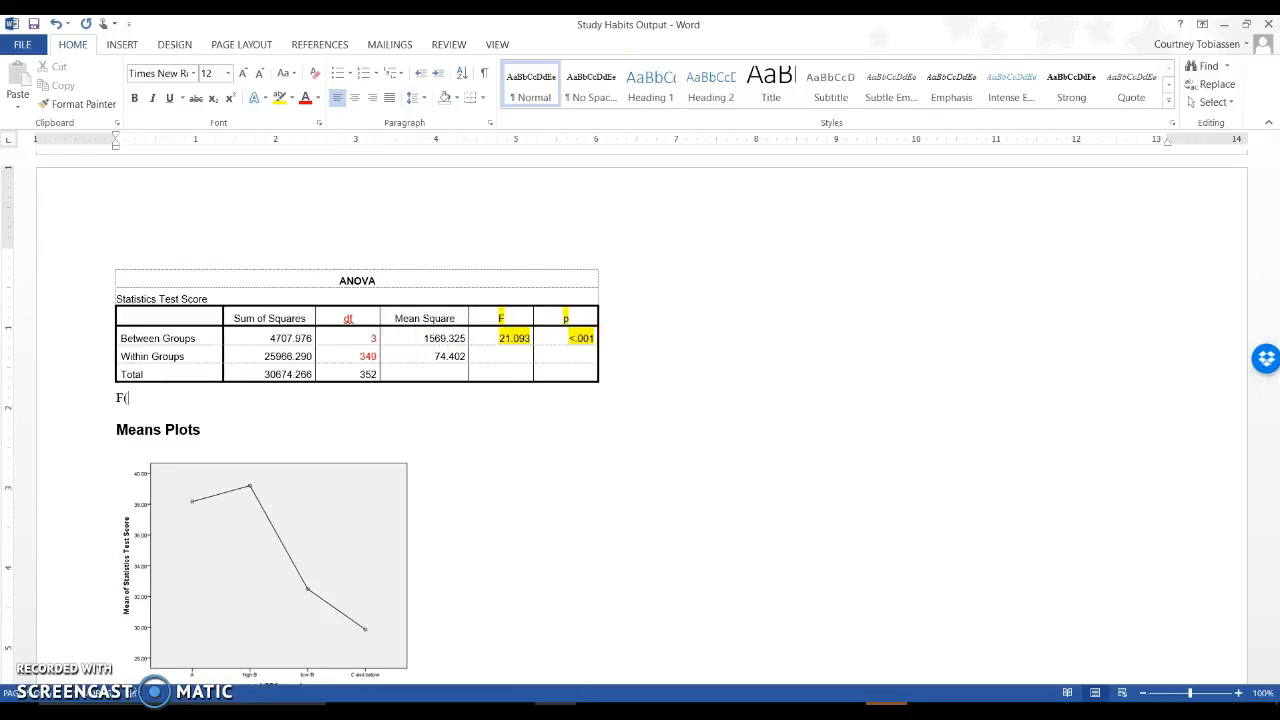
pyautogui.write('3,')
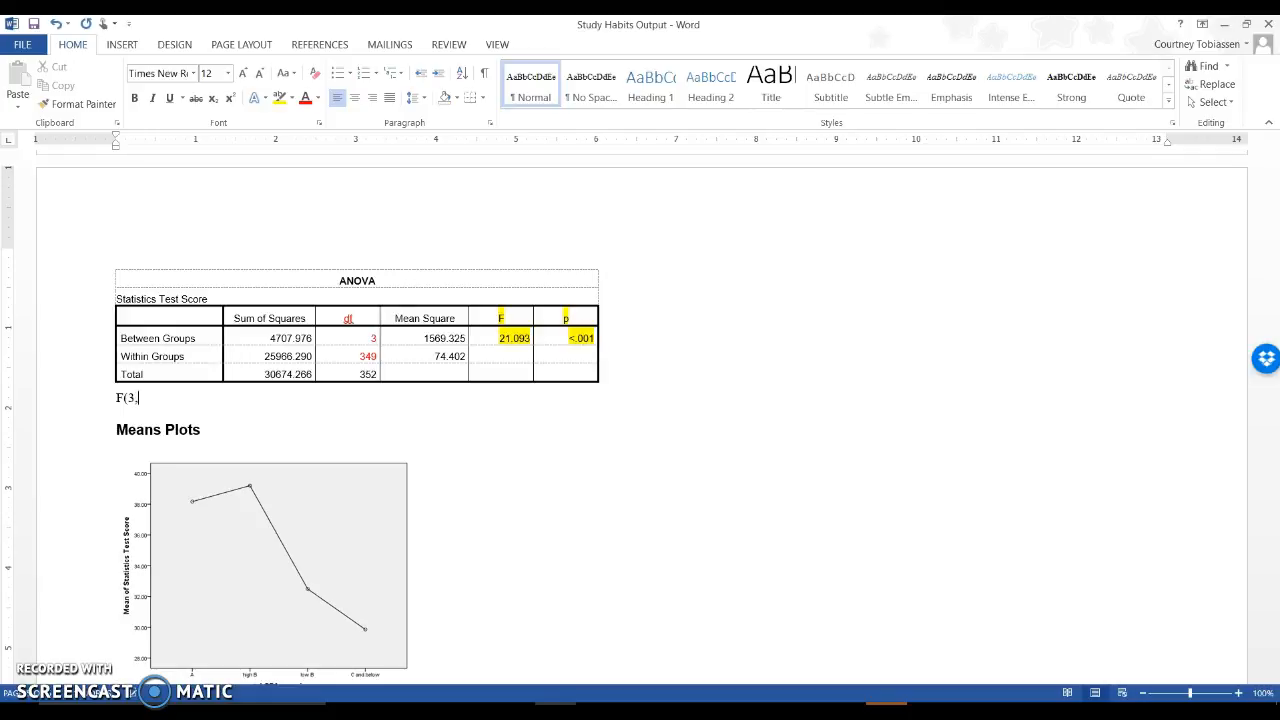
pyautogui.write('349) =')
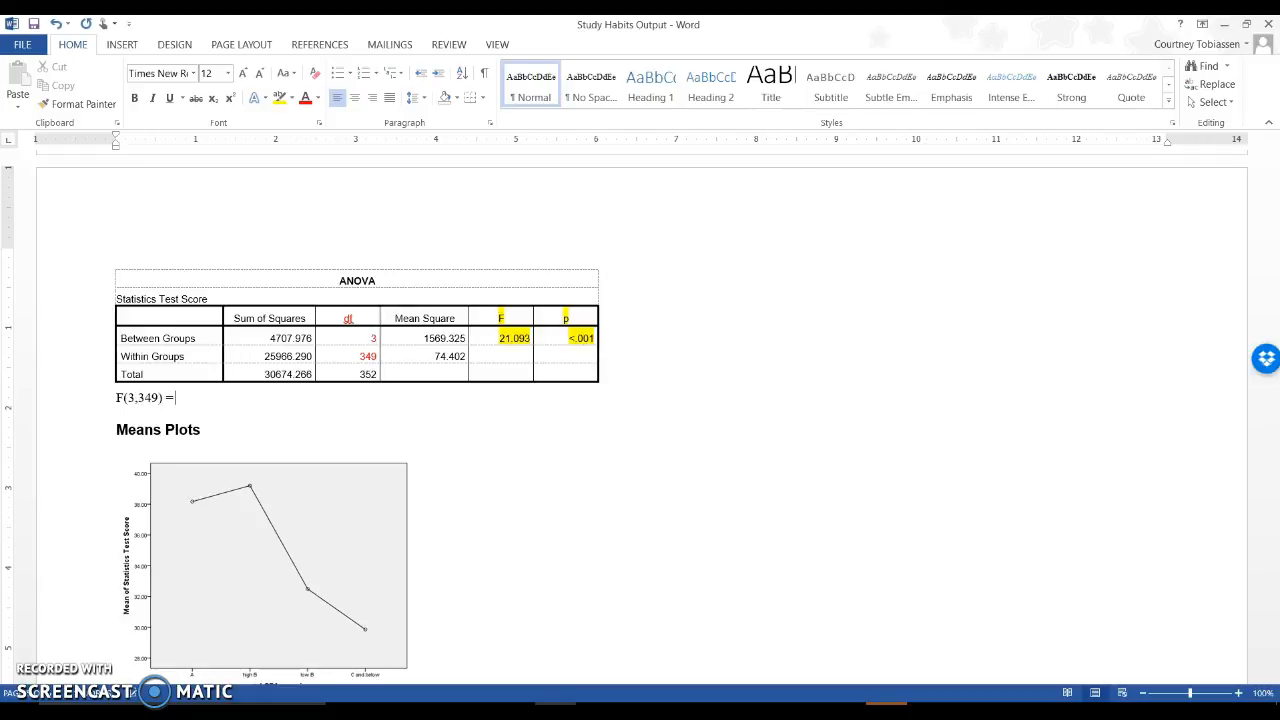
pyautogui.write('21')
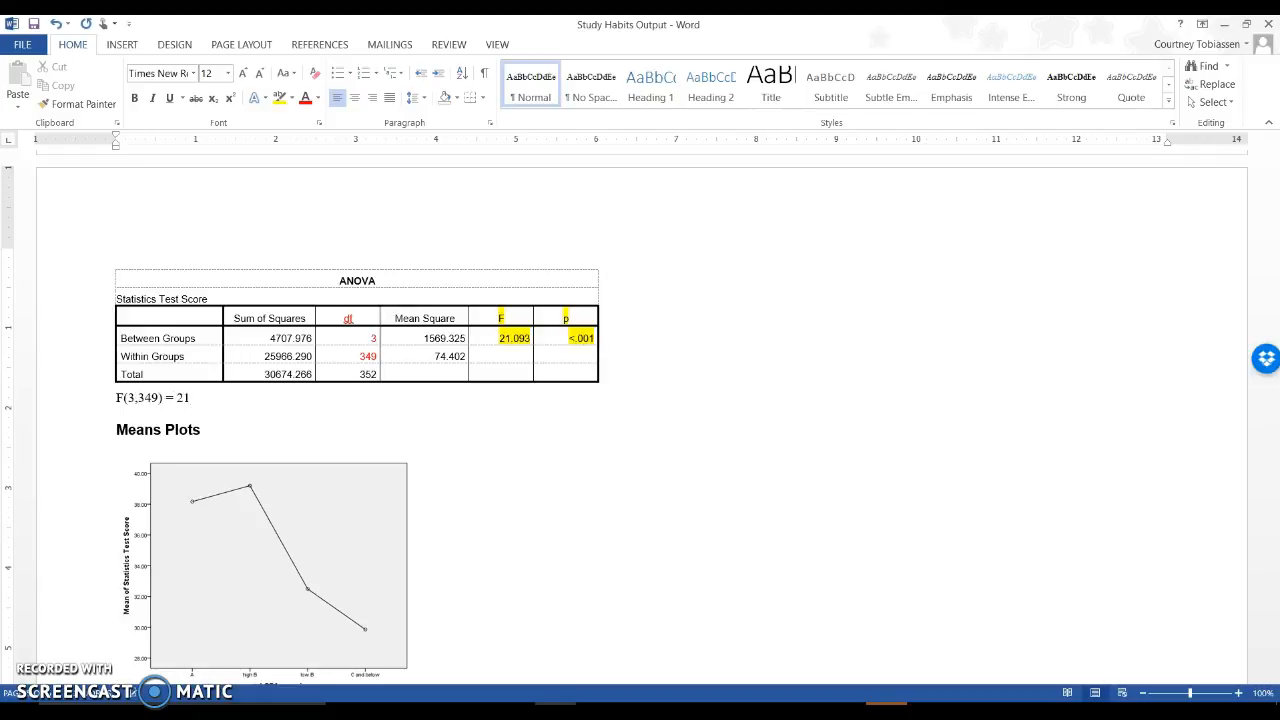
pyautogui.write('.')
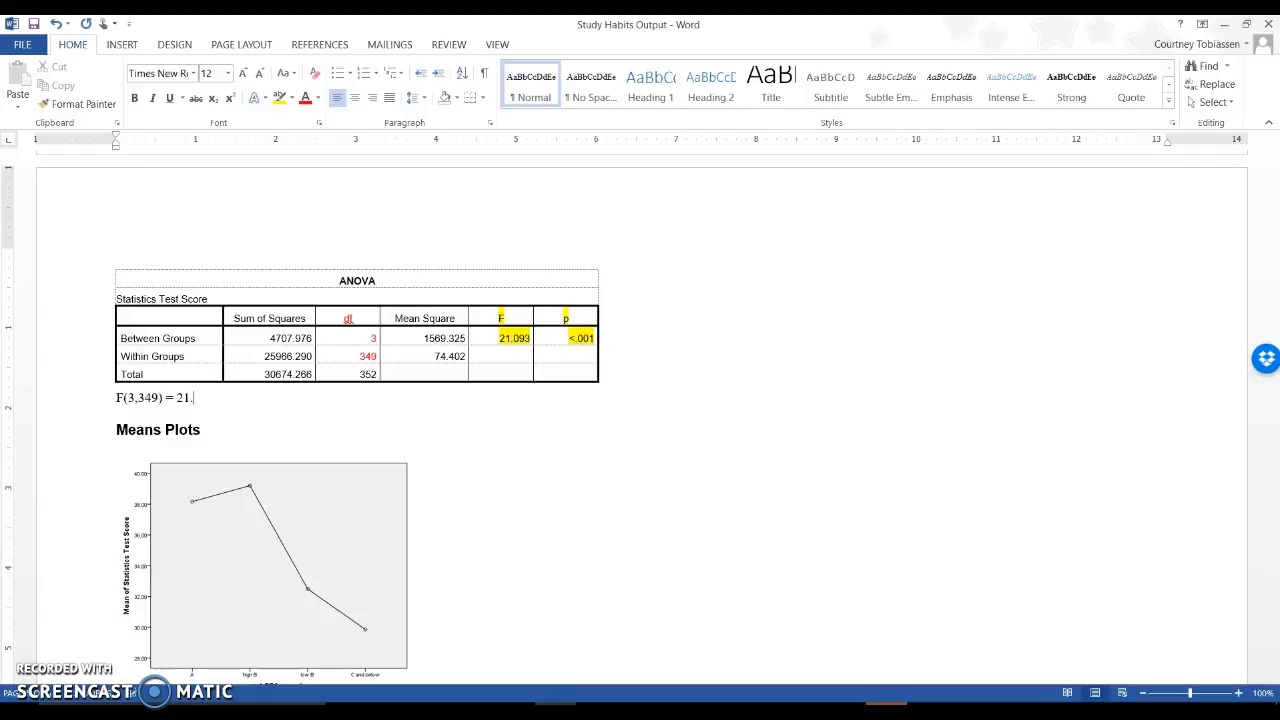
pyautogui.write('09,')
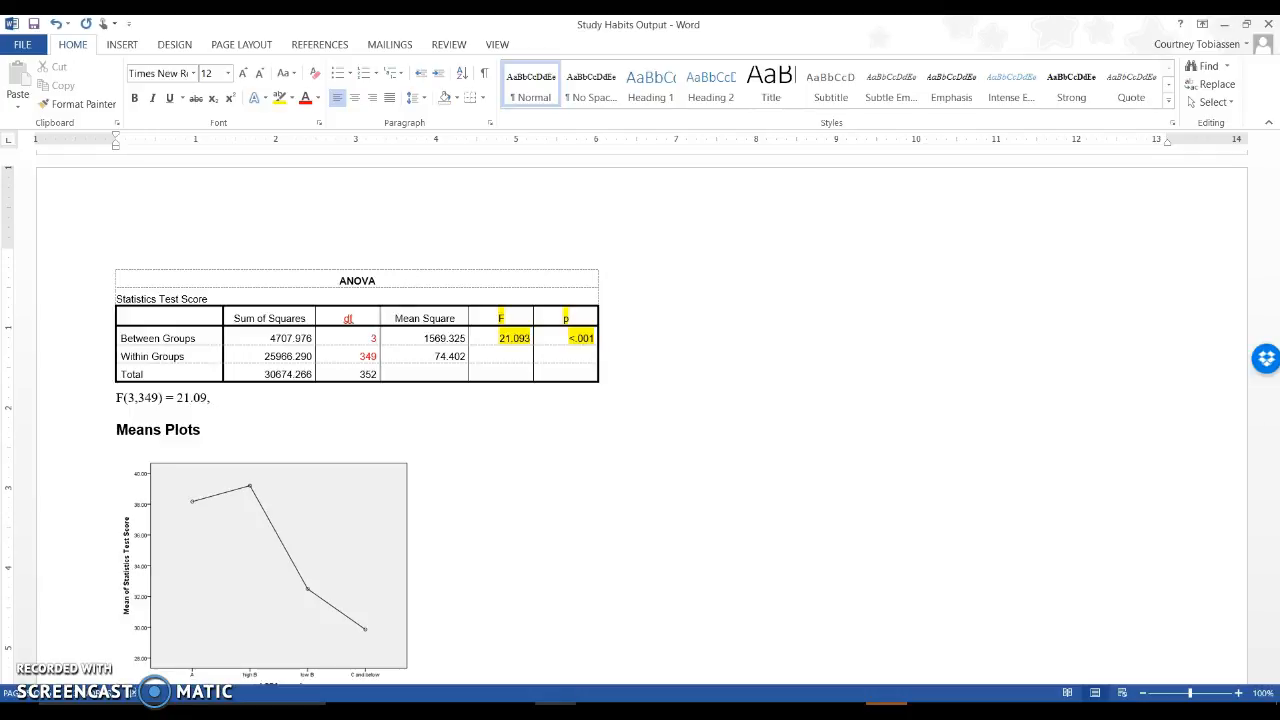
pyautogui.write('p')
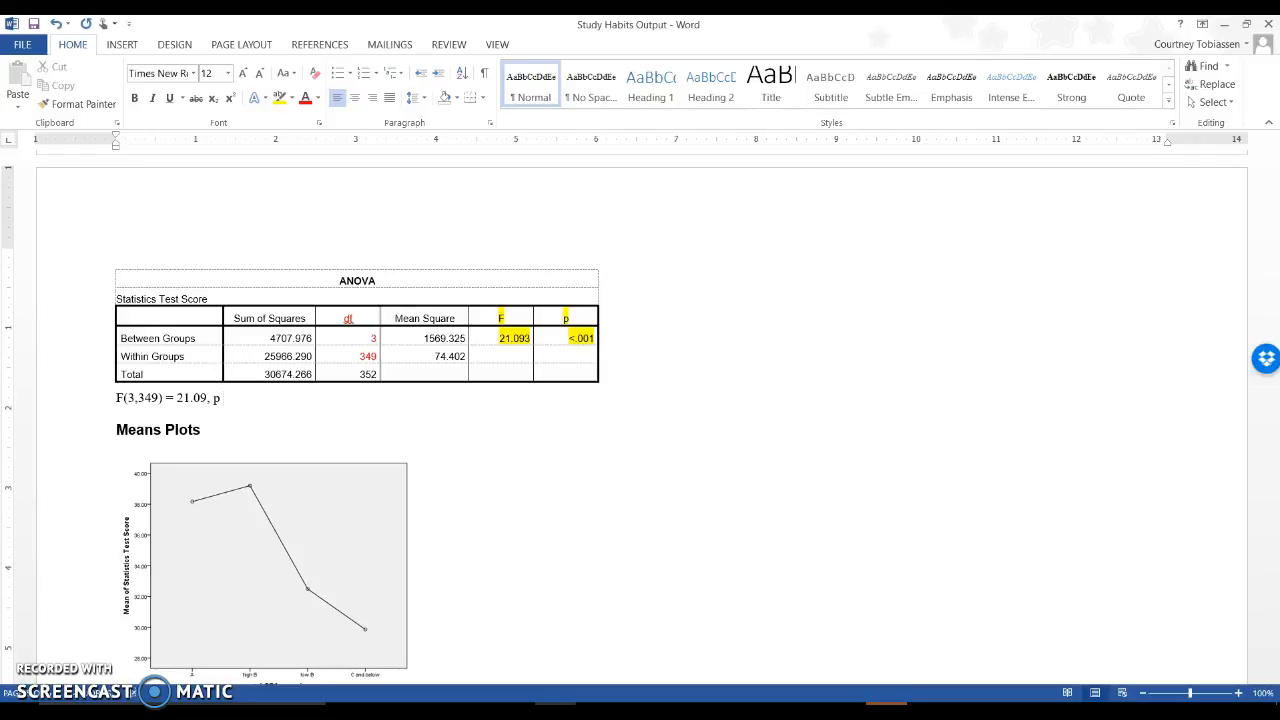
pyautogui.write('<')
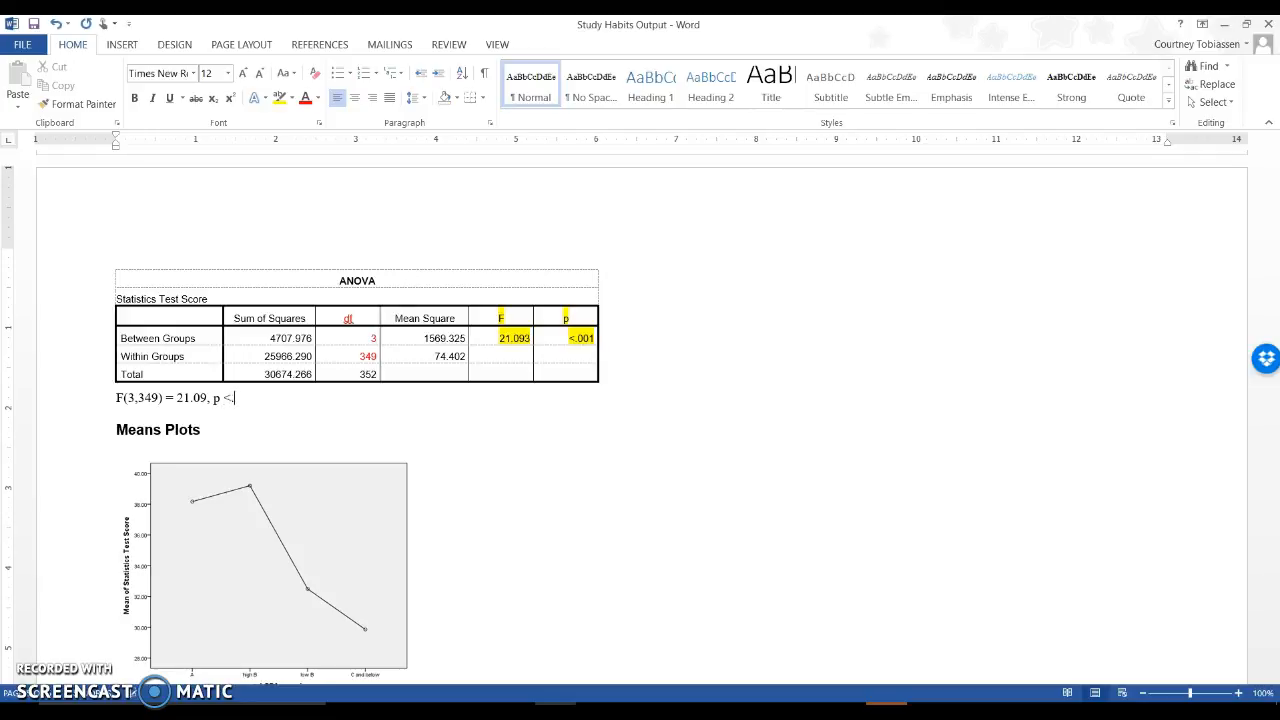
pyautogui.write('.001')
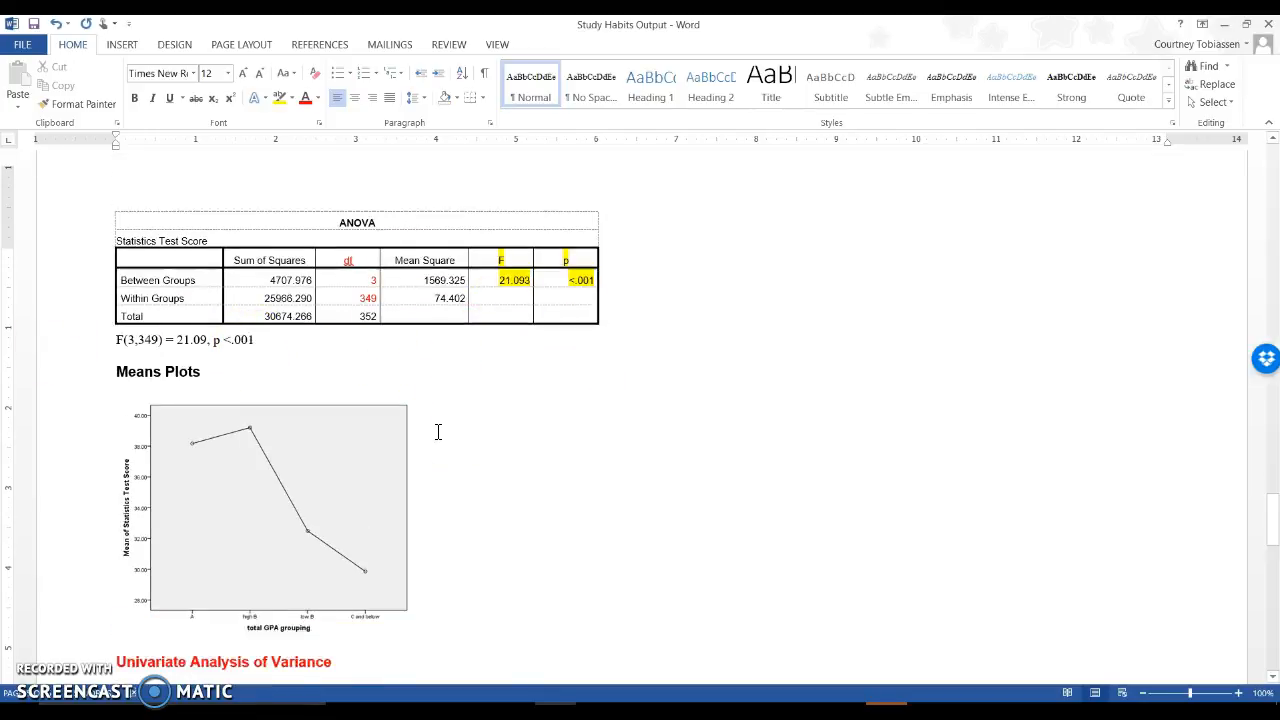
pyautogui.scroll(-3)
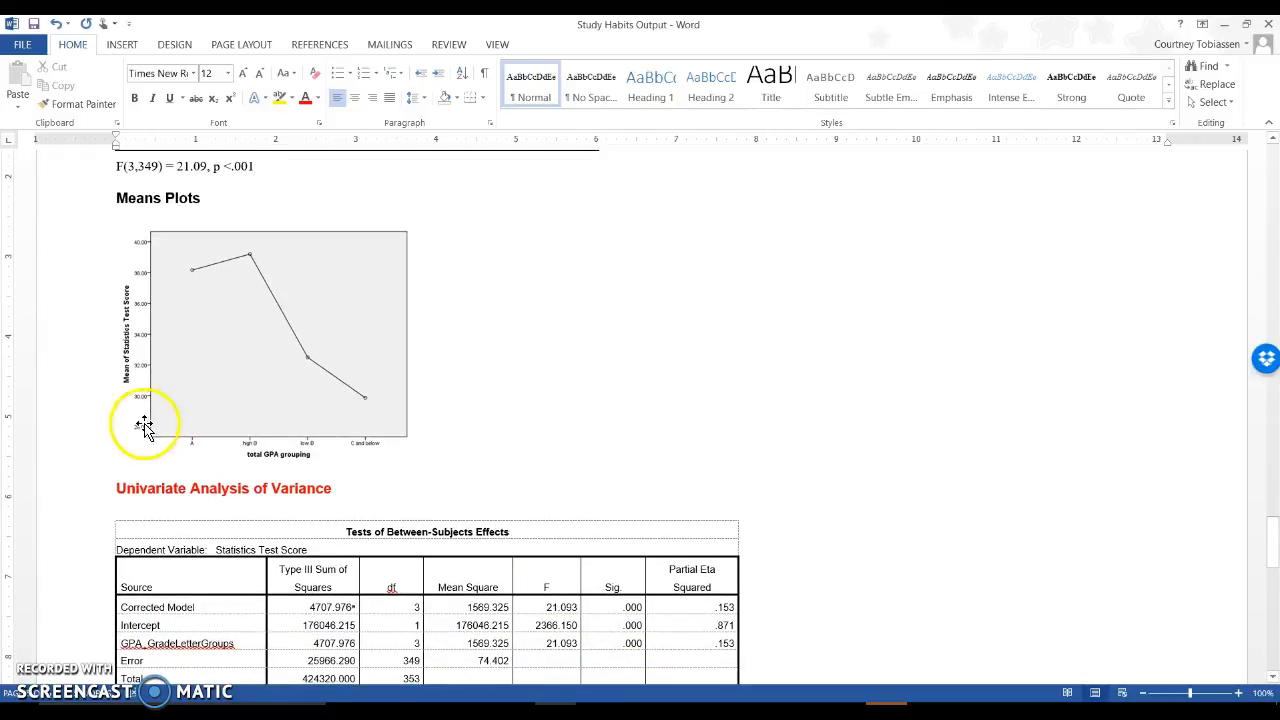
pyautogui.moveTo(342, 350)
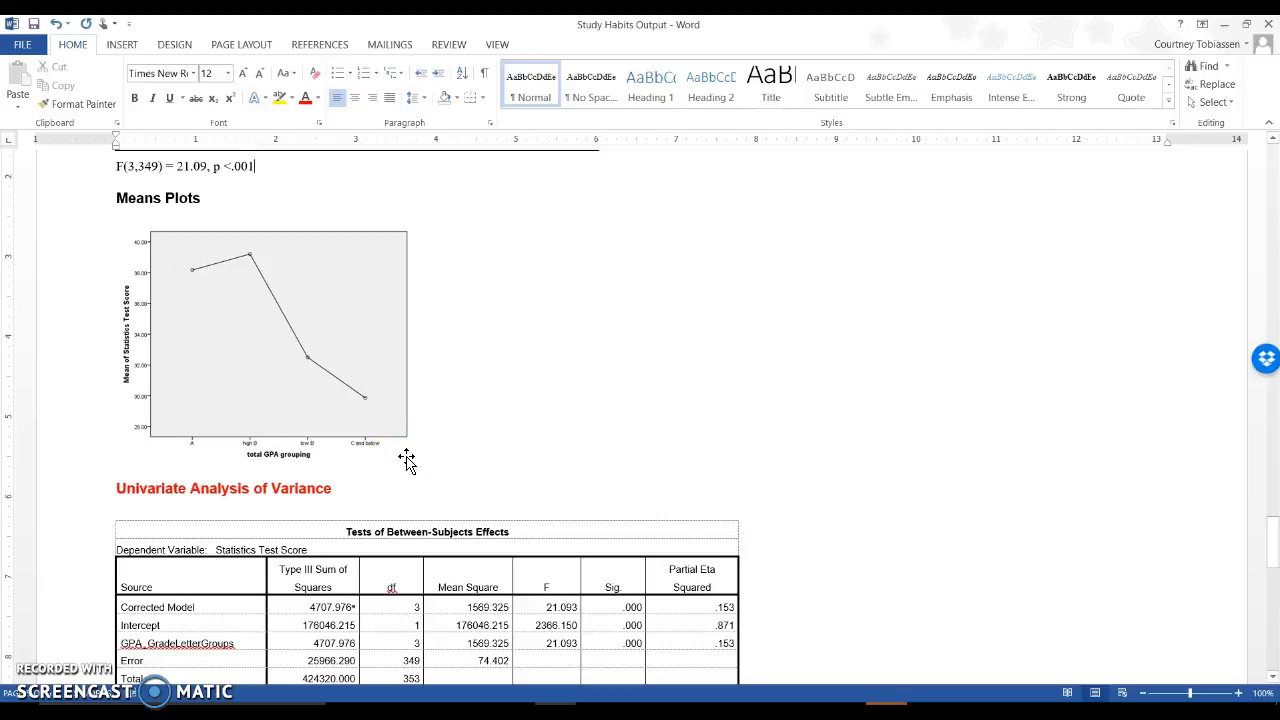
pyautogui.scroll(-3)
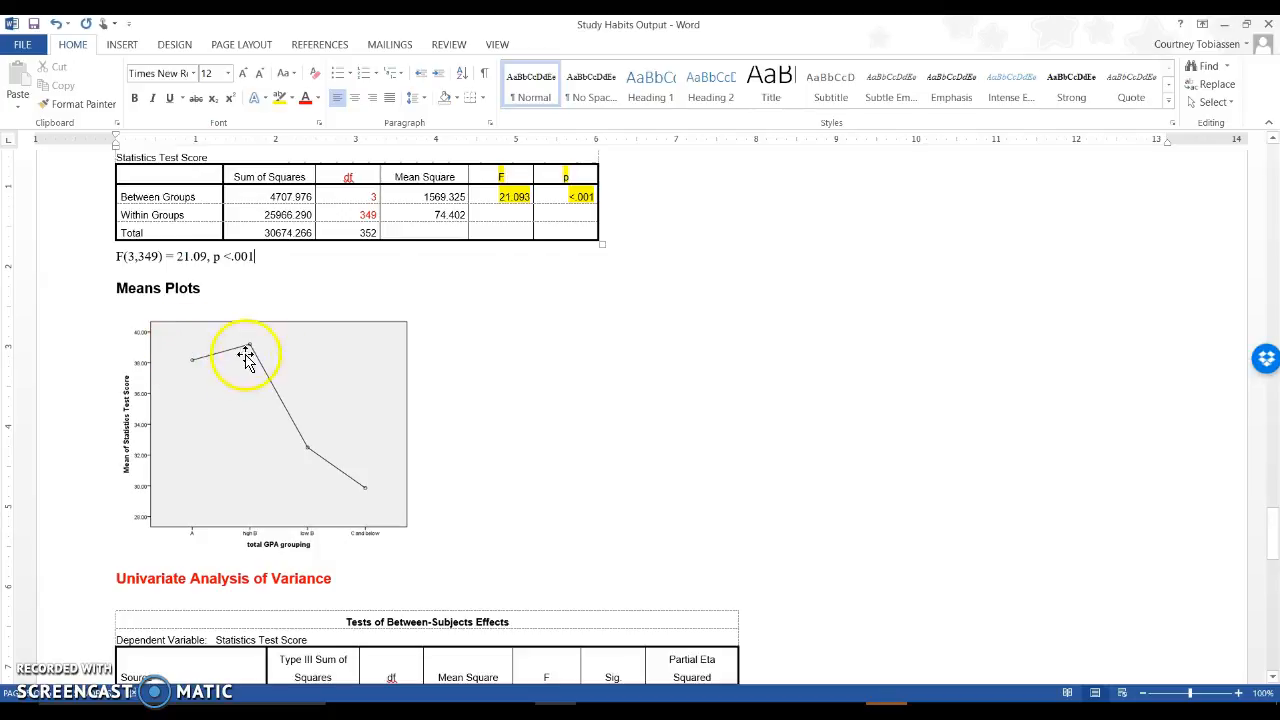
pyautogui.moveTo(278, 444)
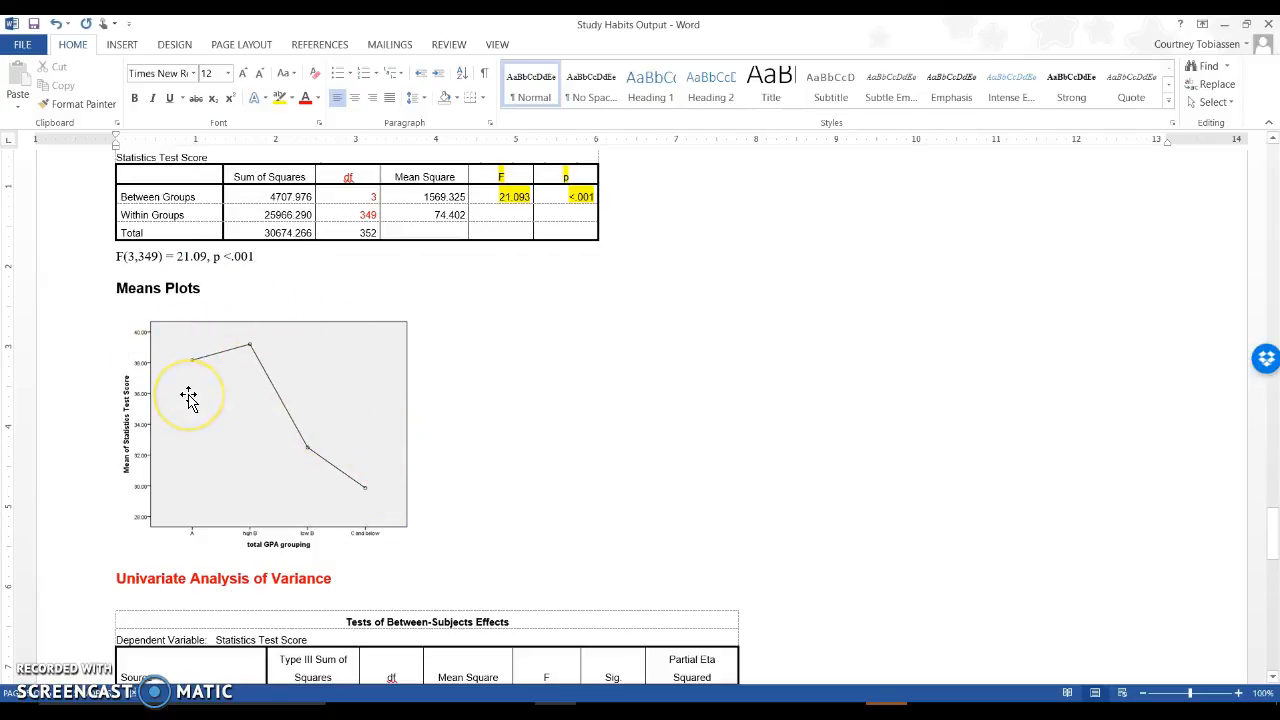
pyautogui.moveTo(202, 368)
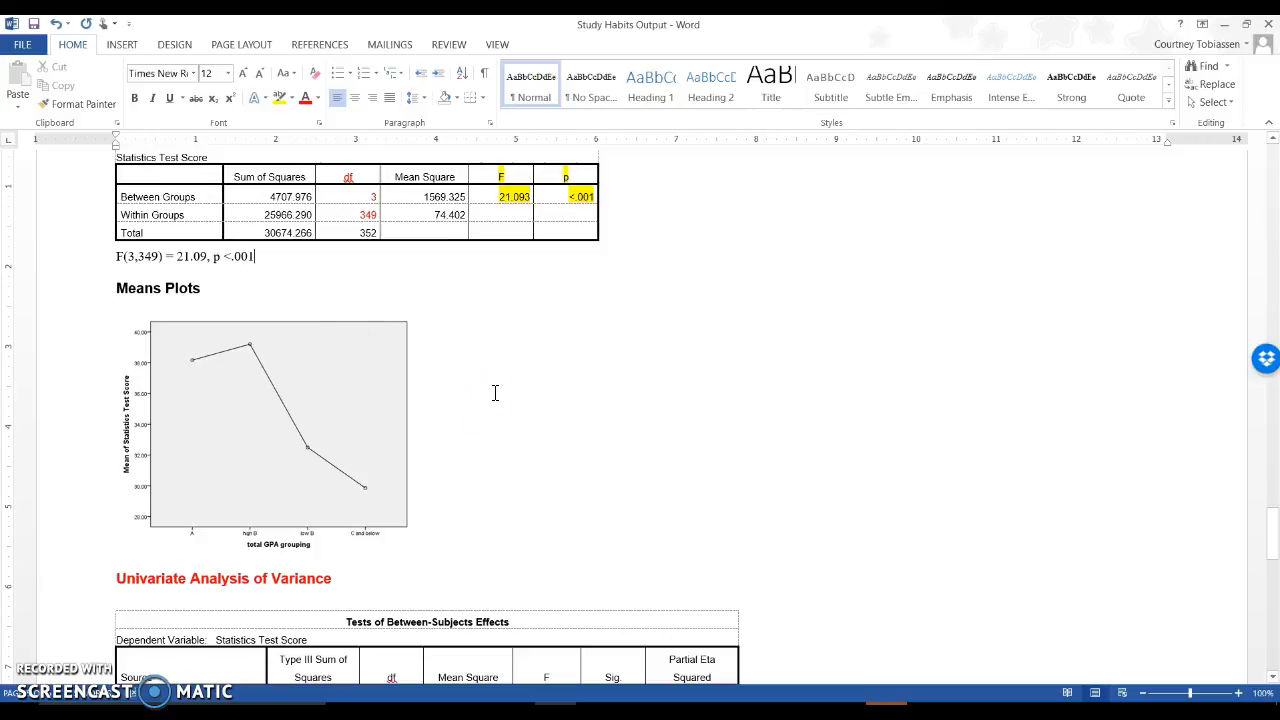
pyautogui.scroll(-3)
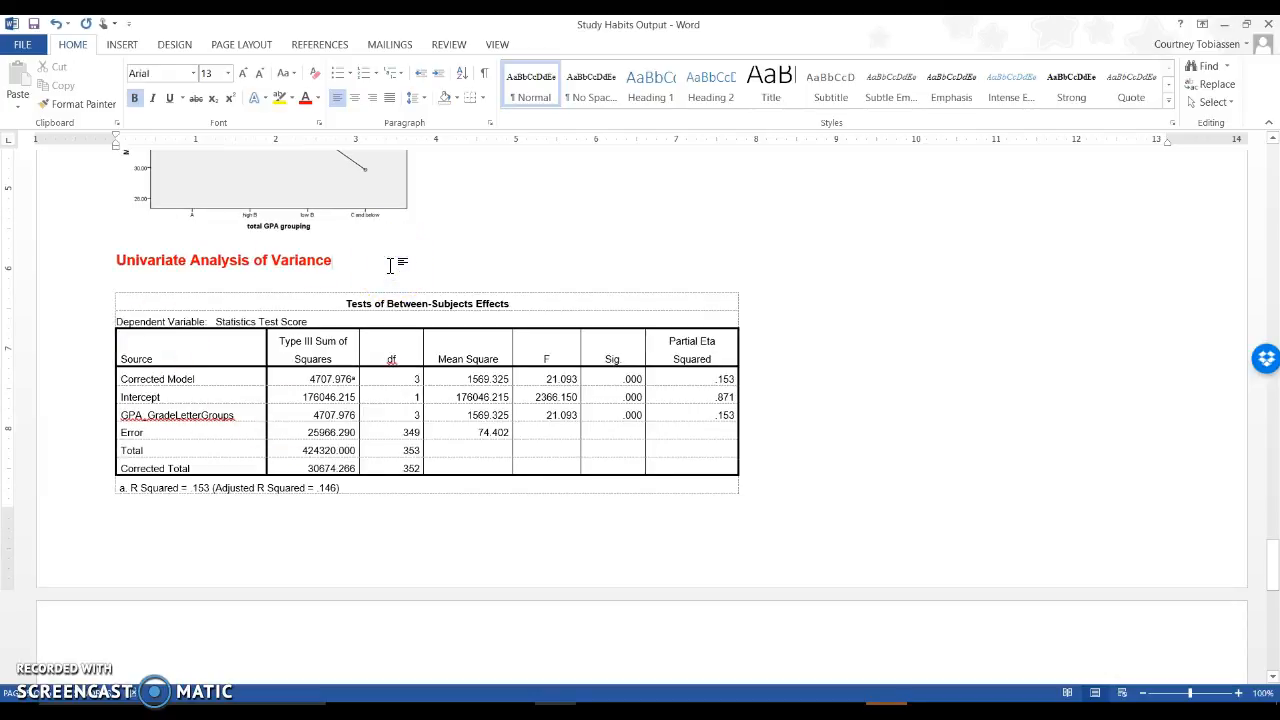
# Step: Highlight the Partial Eta Squared header and its .153 Corrected Model value yellow
pyautogui.click(332, 260)
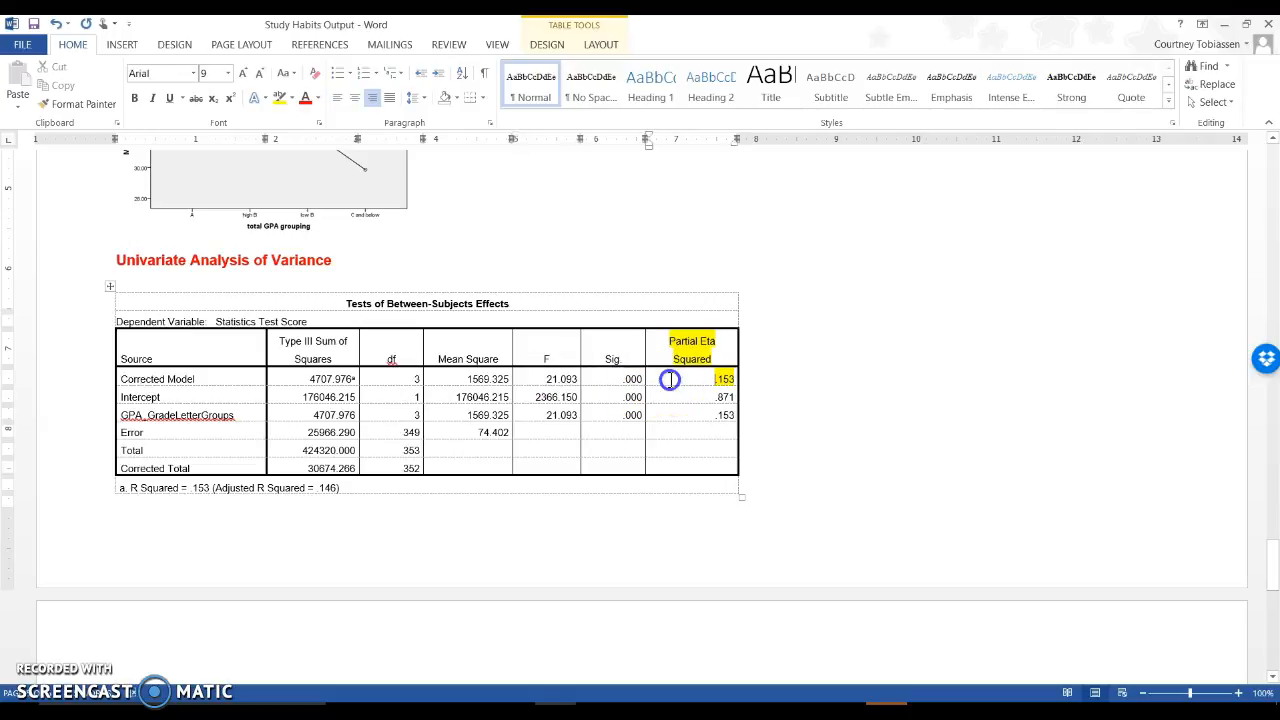
pyautogui.moveTo(592, 274)
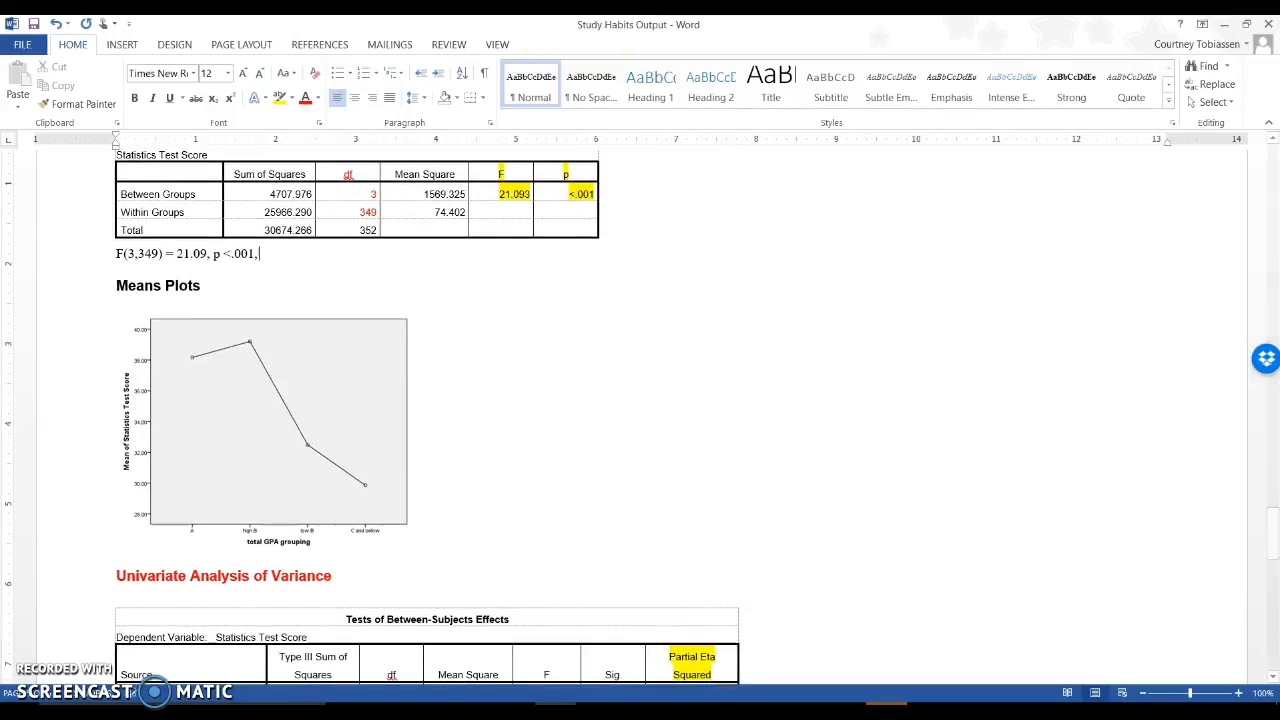
# Step: Append eta = .15 so the result line reads F(3,349) = 21.09, p <.001, eta = .15
pyautogui.write('eta = .')
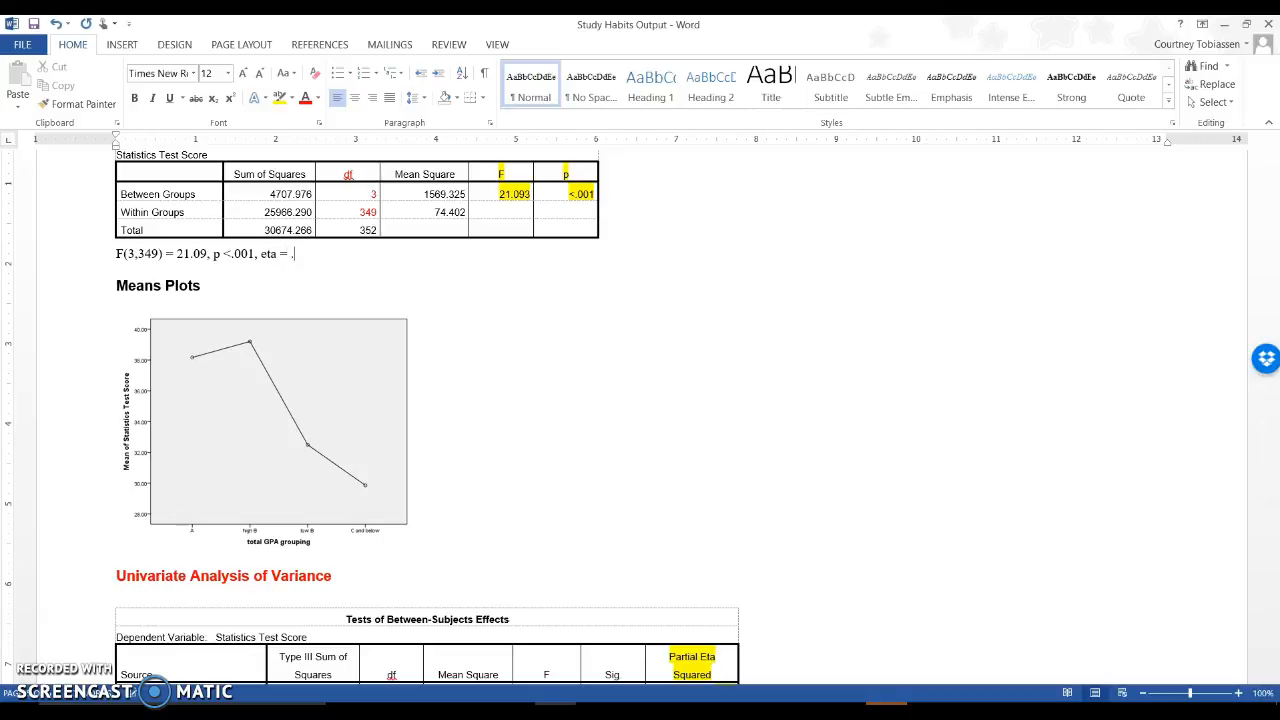
pyautogui.write('15')
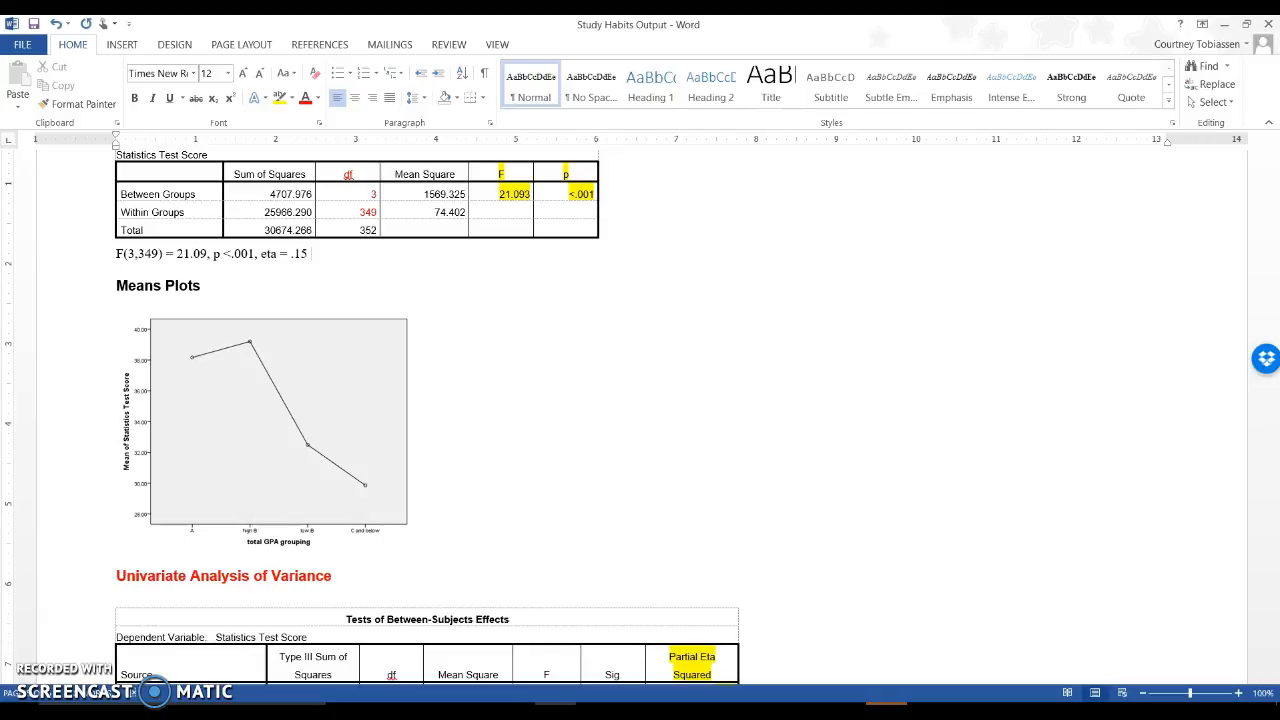
pyautogui.scroll(-3)
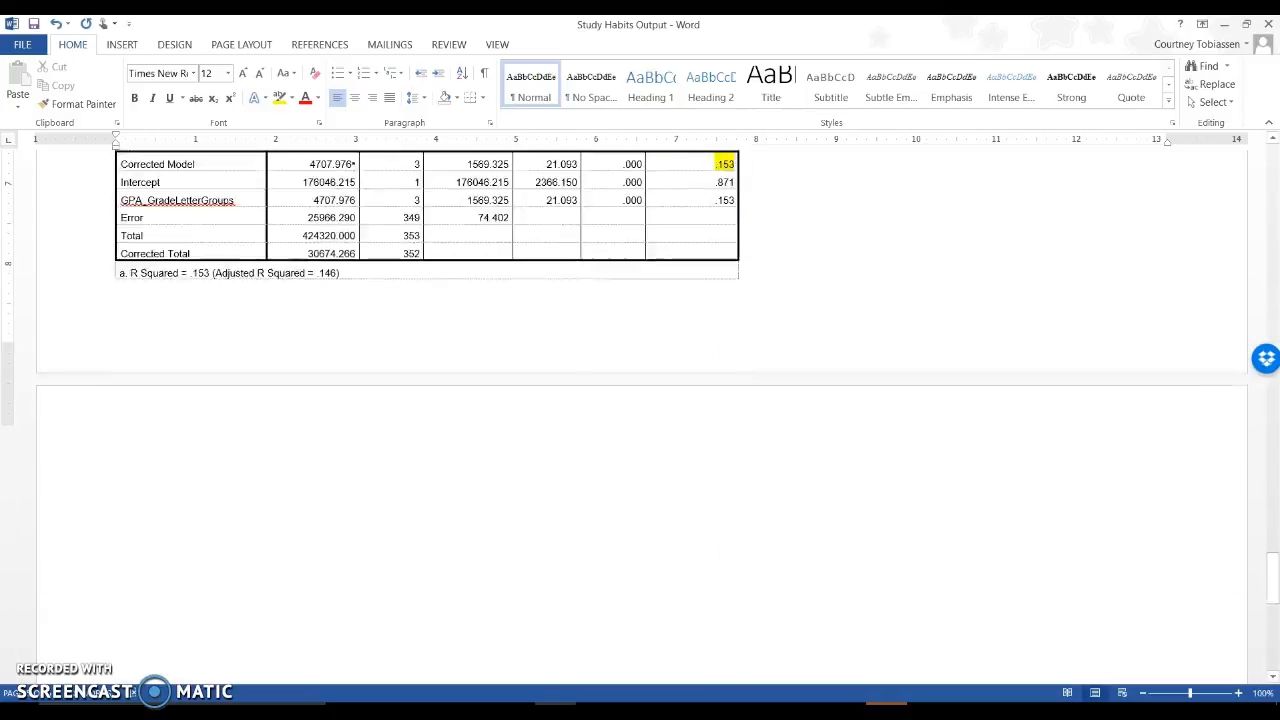